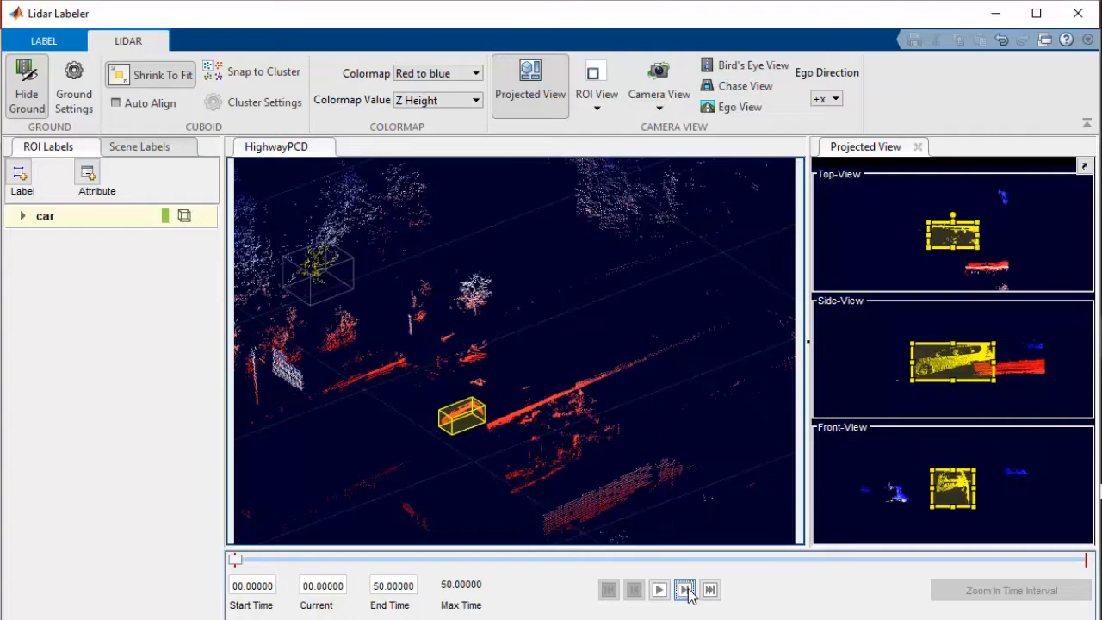
Close the finished Lidar Labeler demo to return to the MATLAB desktop.
click(685, 589)
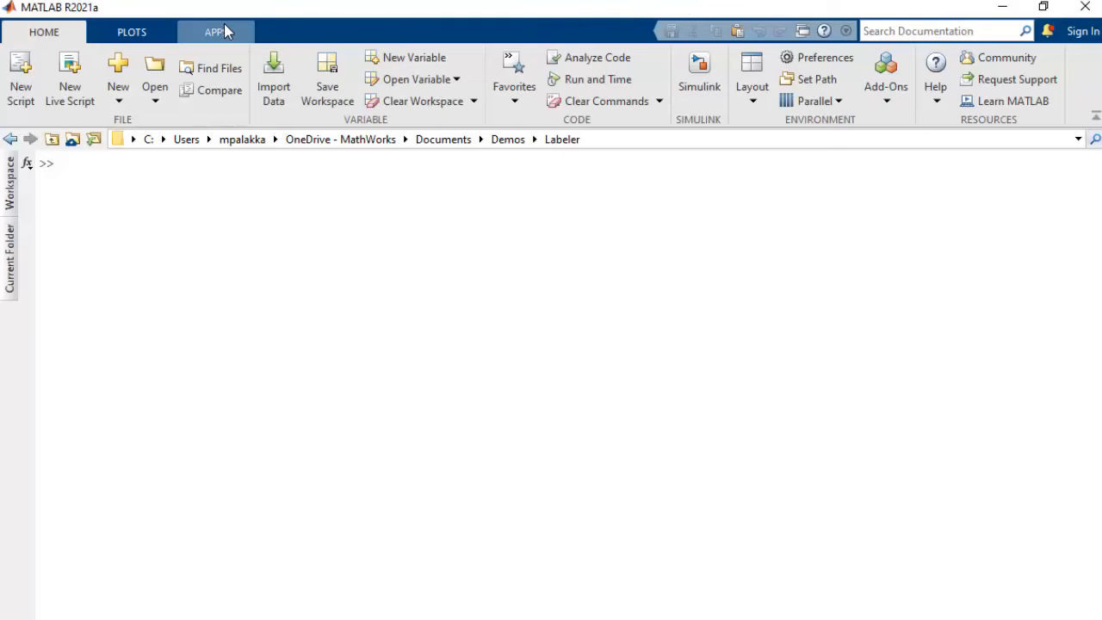
Launch a fresh Lidar Labeler session by running lidarLabeler in the Command Window.
click(216, 31)
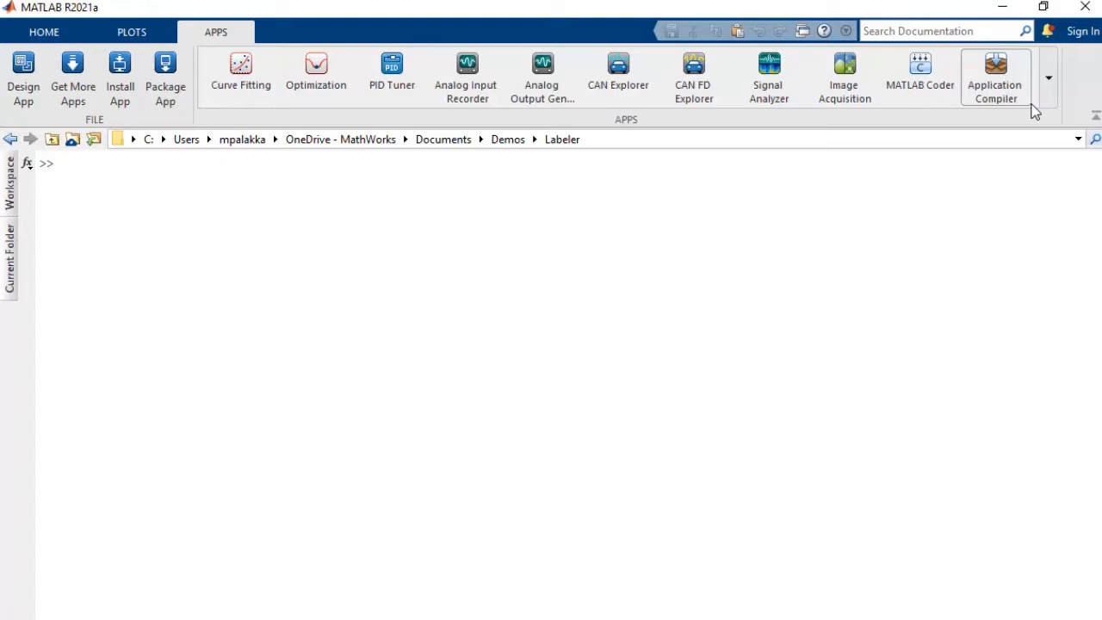
click(1049, 78)
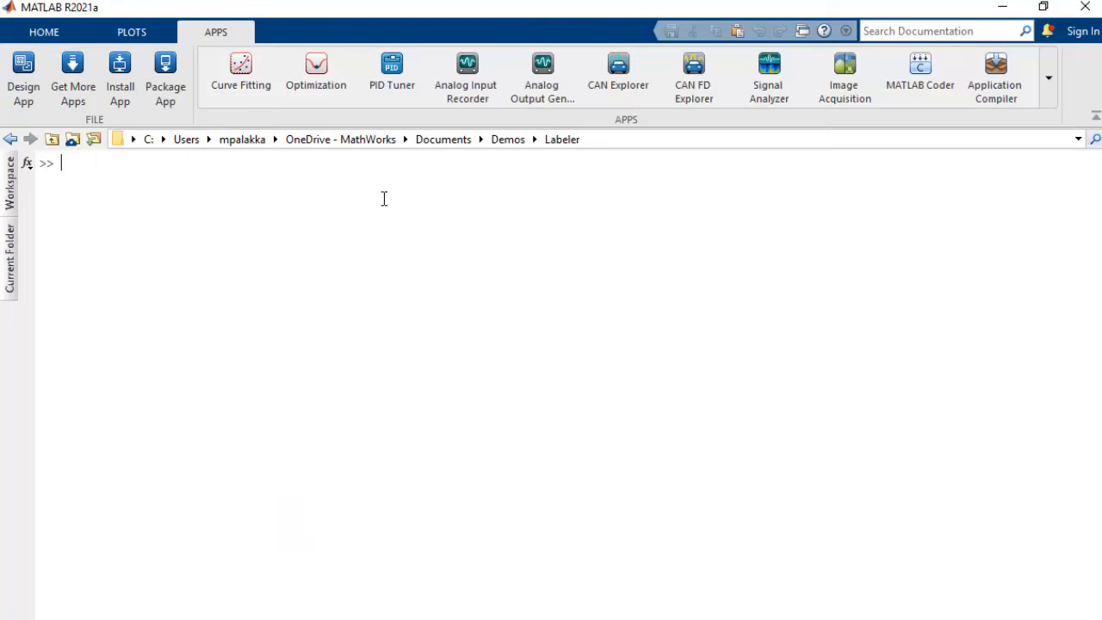
text(lidarLabeler)
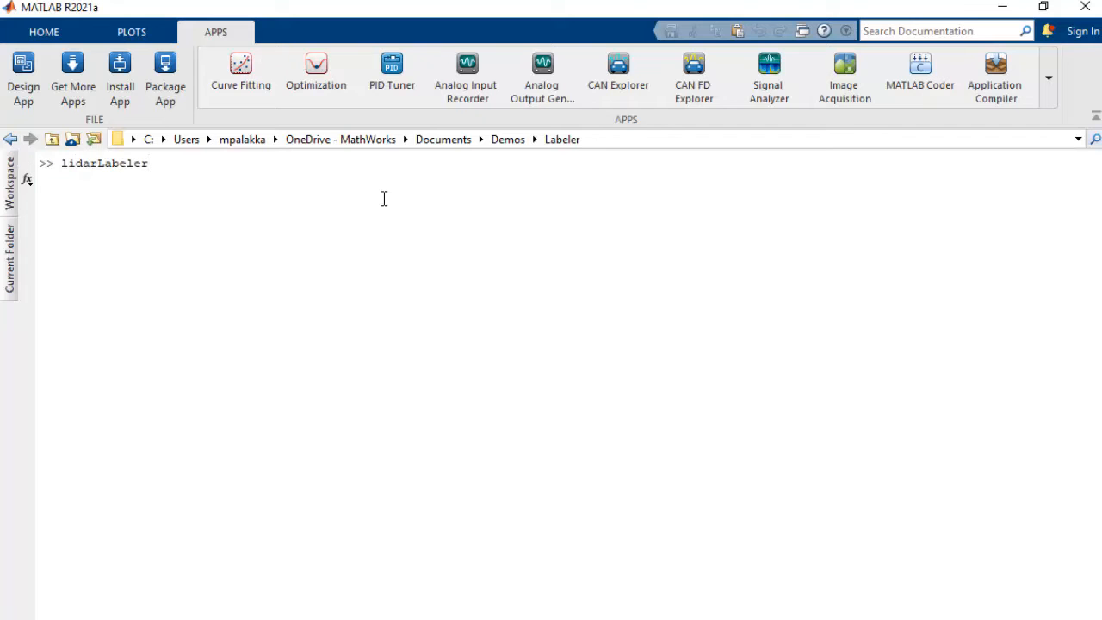
key(enter)
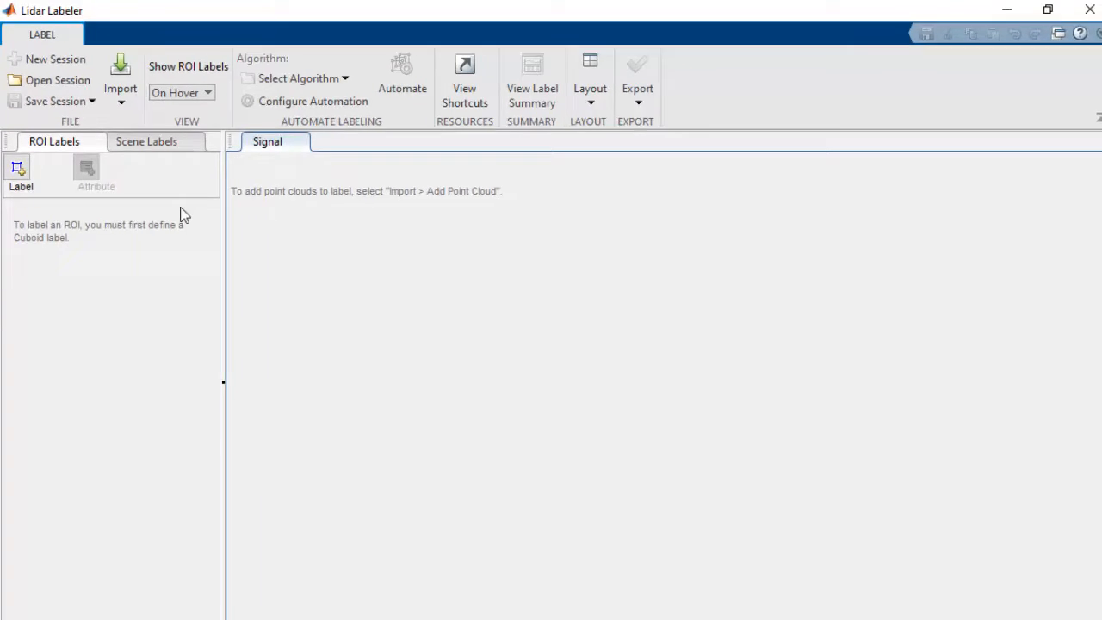
Add a Point Cloud Sequence source from the folder of PCD files and confirm the import.
click(120, 77)
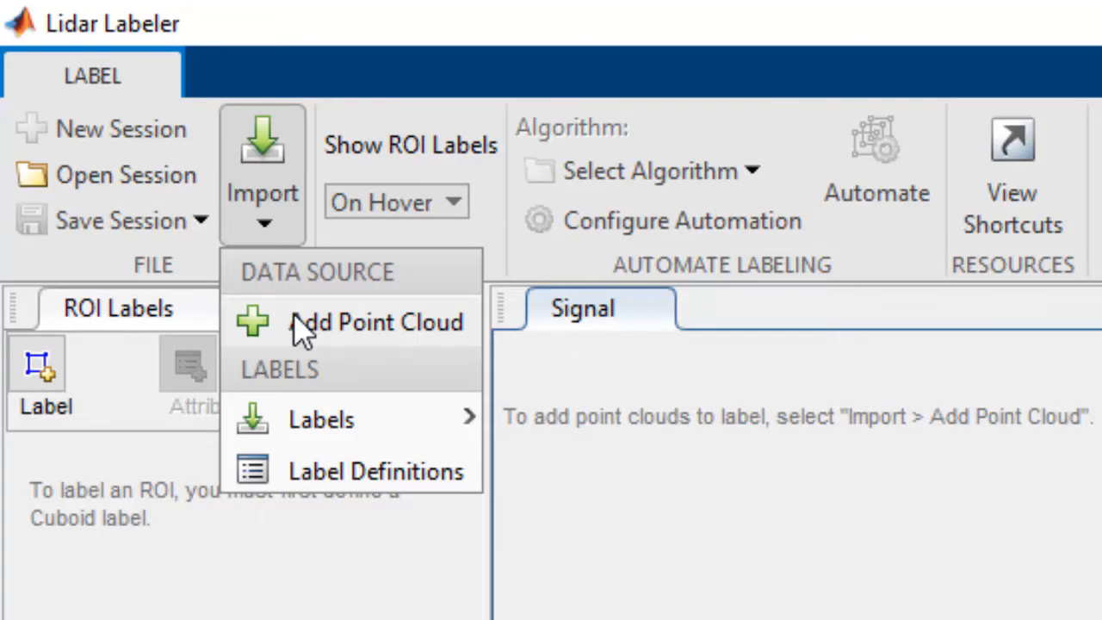
mouse_move(321, 421)
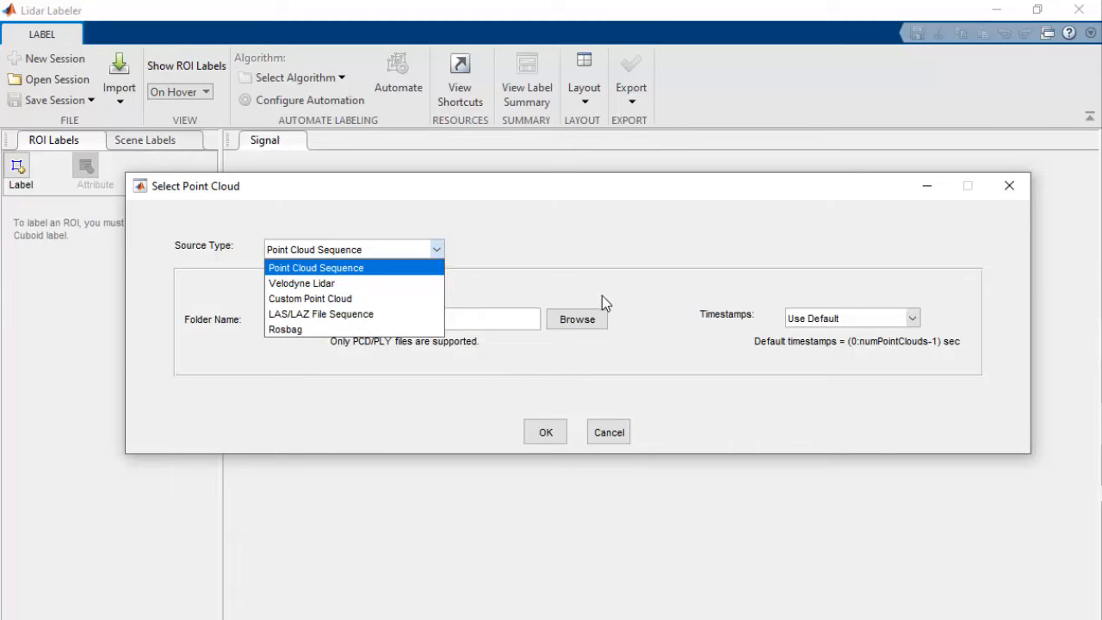
click(317, 267)
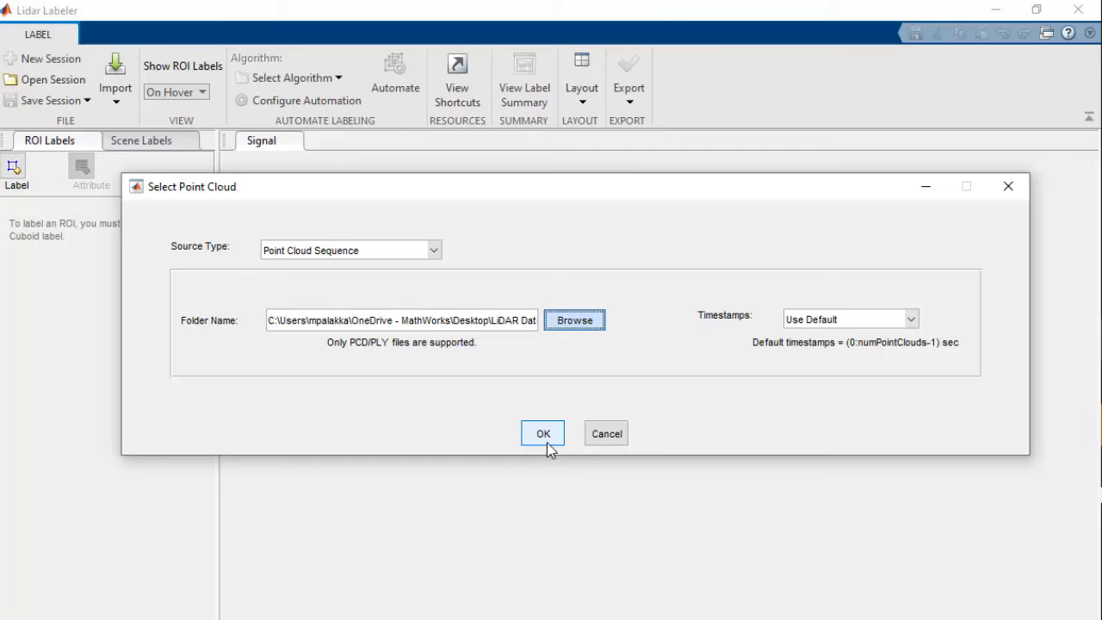
click(543, 434)
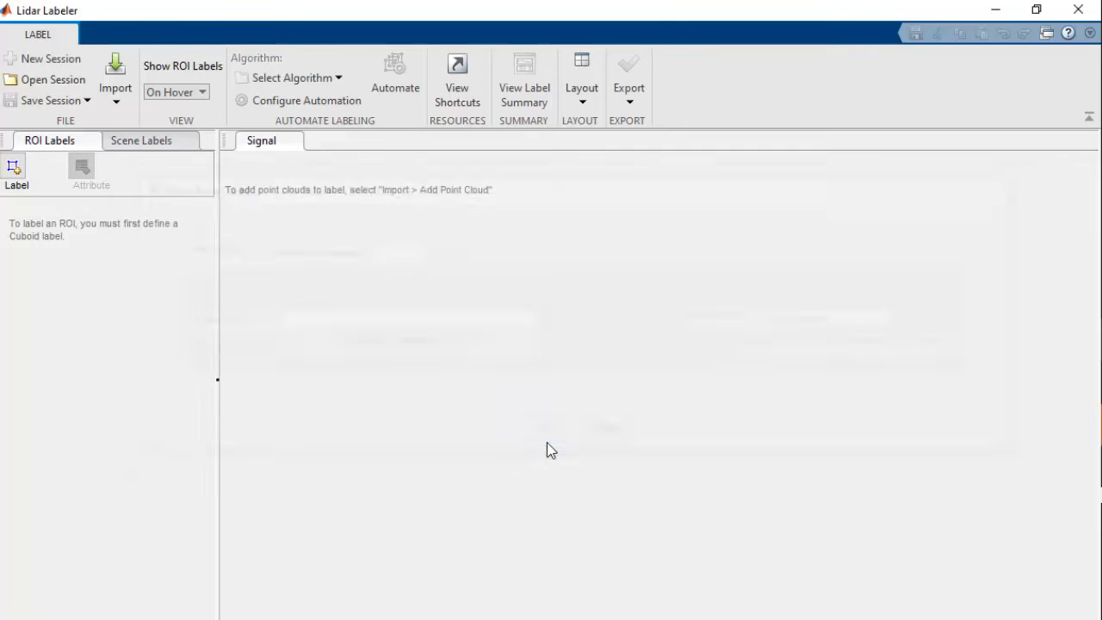
Play the loaded highway point cloud sequence through to its final frame.
click(114, 77)
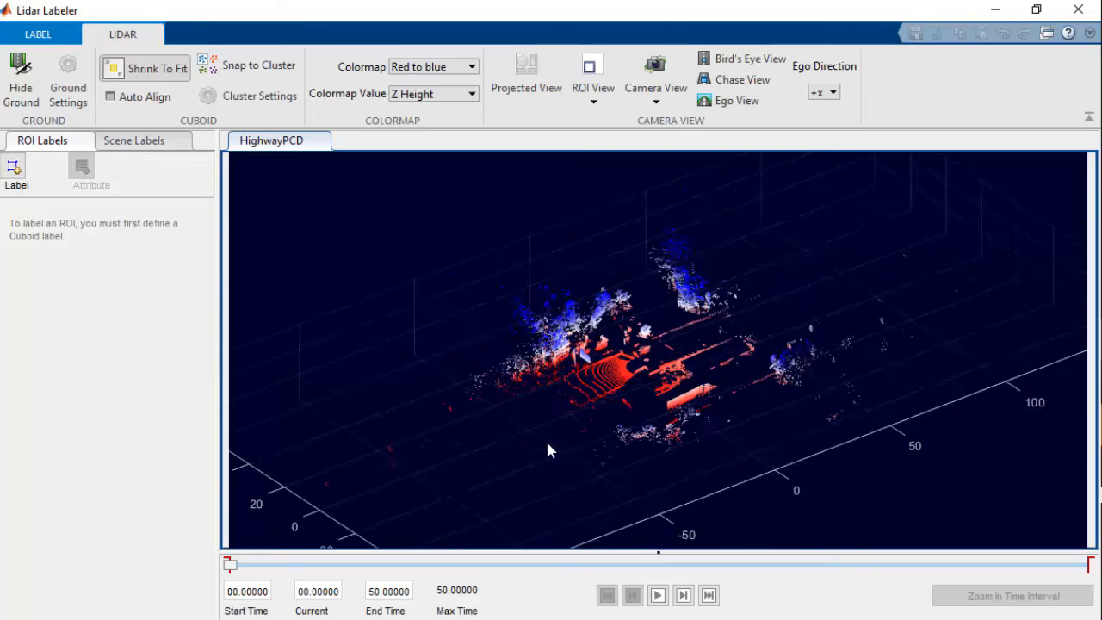
click(657, 595)
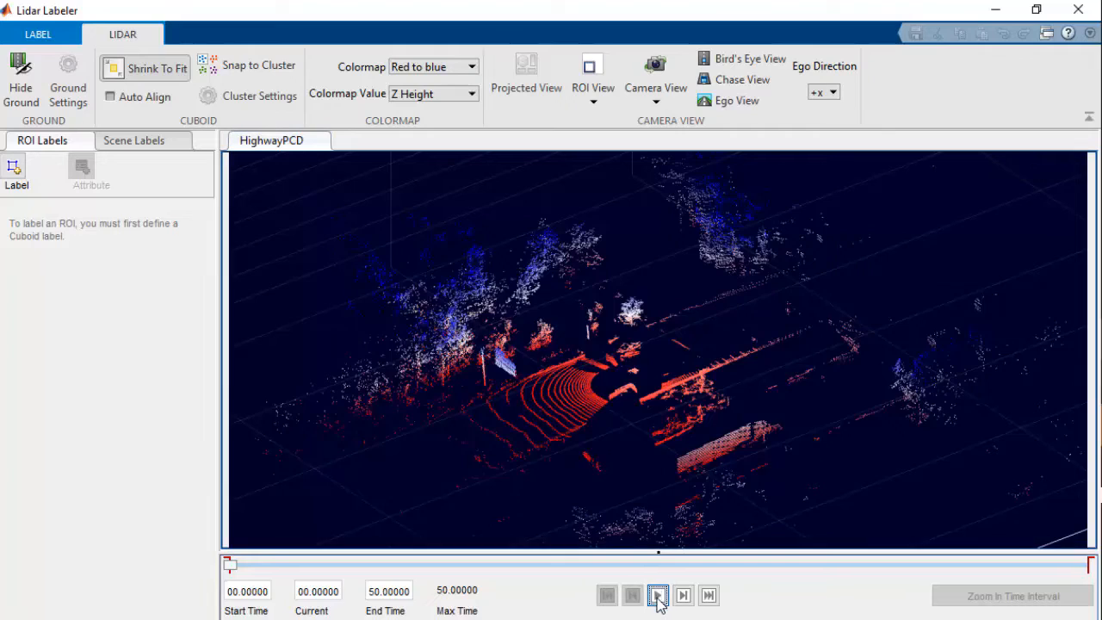
click(658, 595)
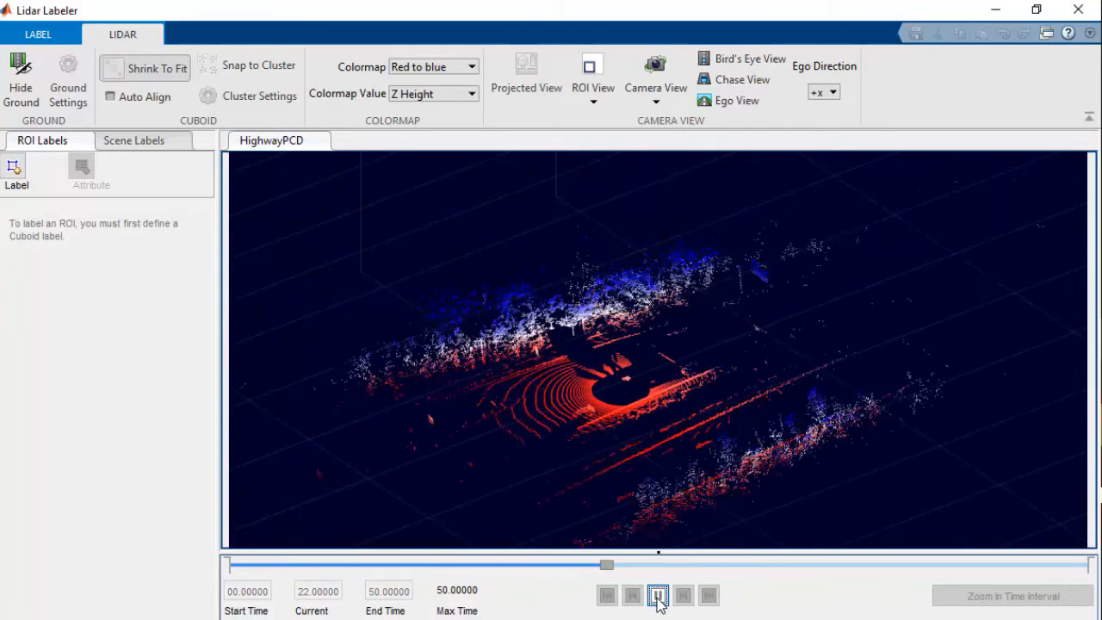
click(658, 596)
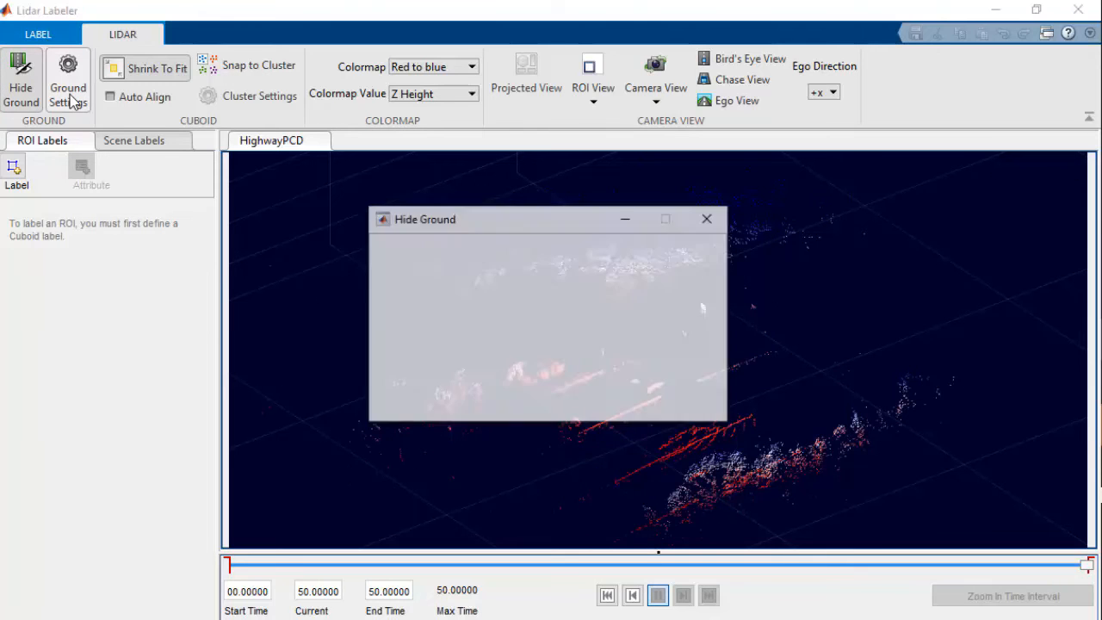
Hide the ground points, then toggle Snap to Cluster on and back off.
click(516, 258)
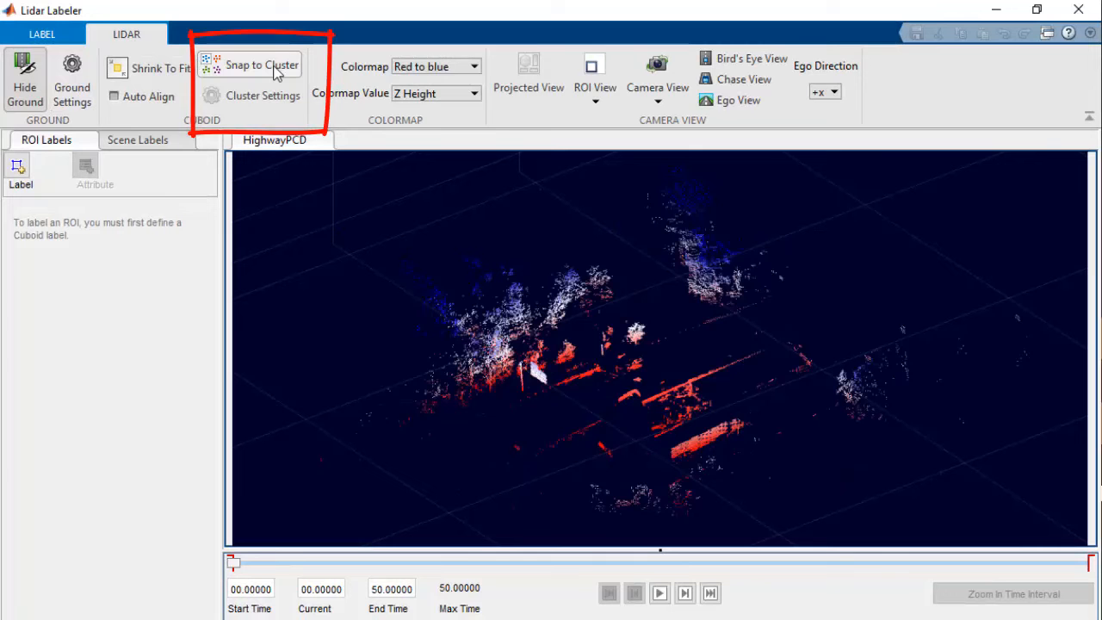
click(262, 65)
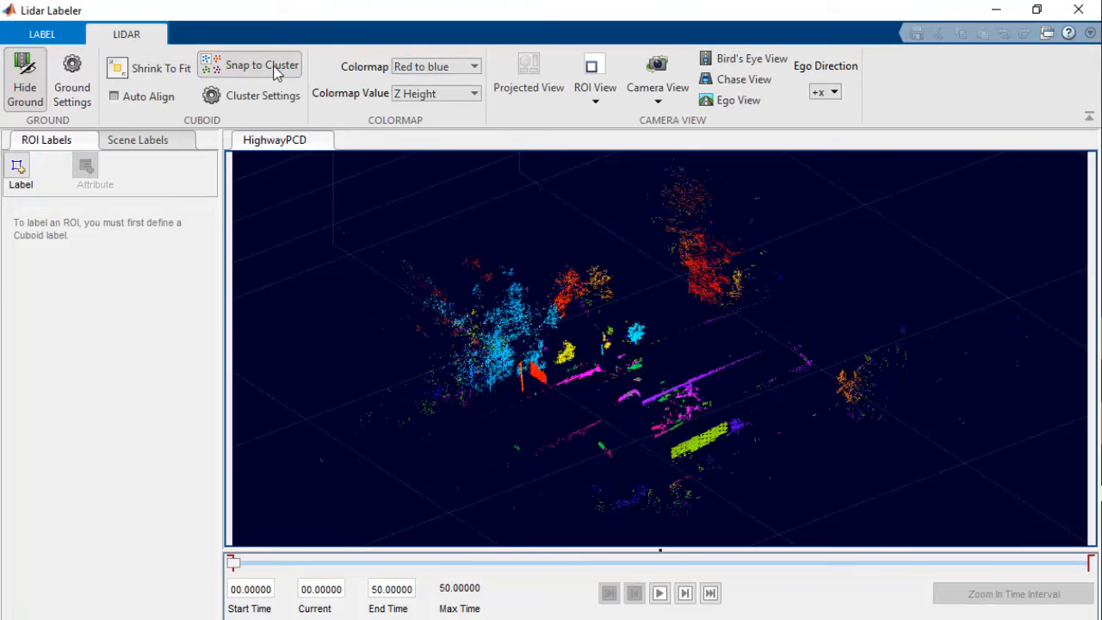
click(658, 593)
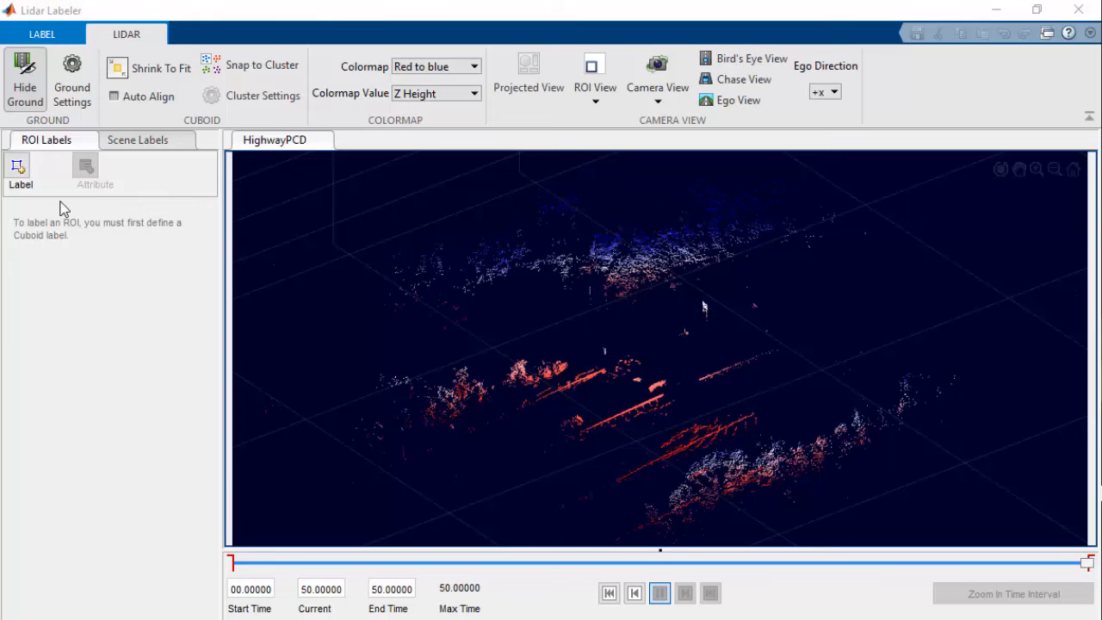
Define a new ROI label named Car of type Cuboid.
click(18, 170)
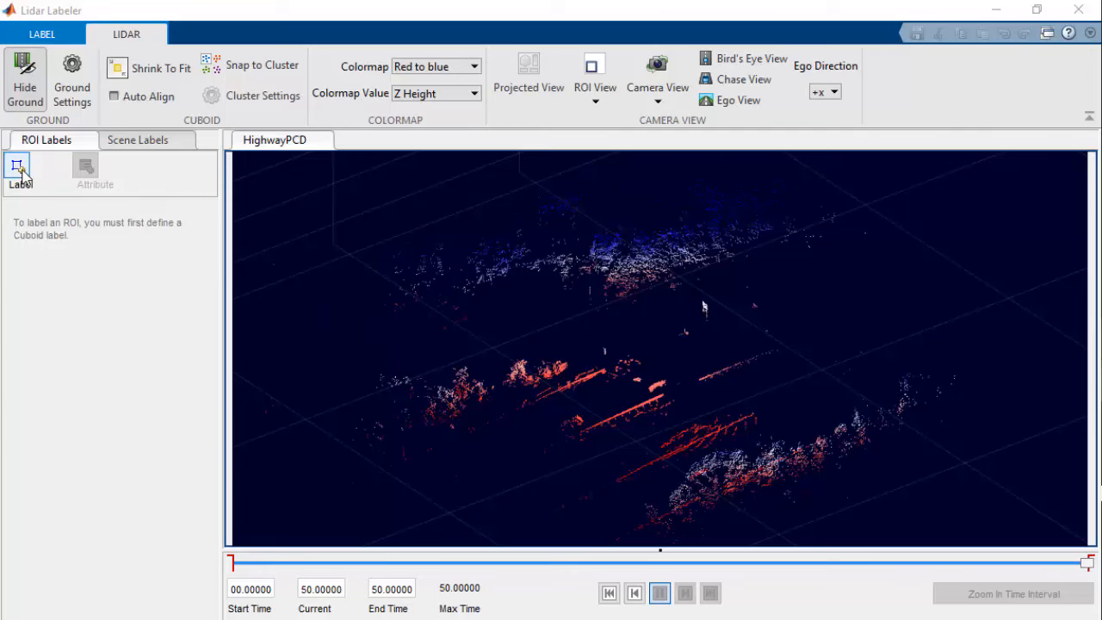
click(19, 170)
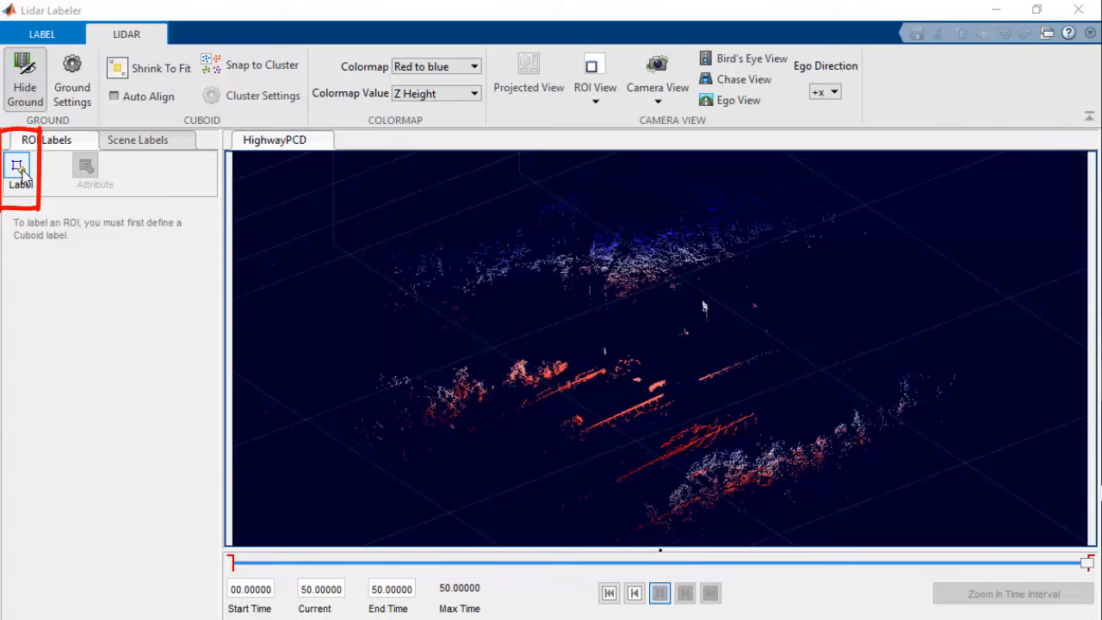
click(20, 170)
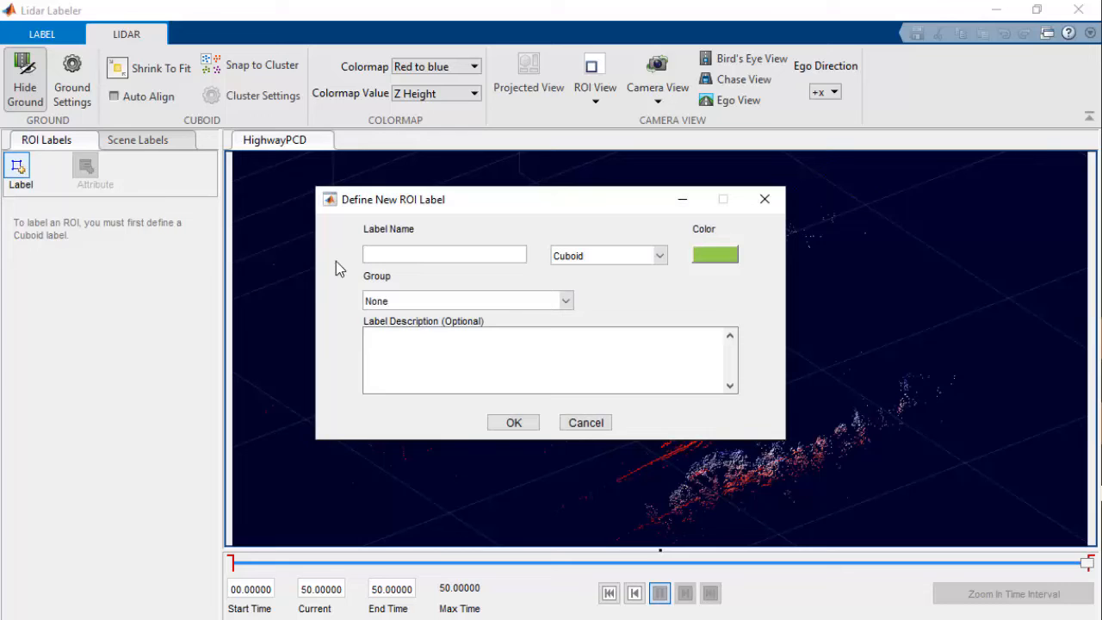
text(Car)
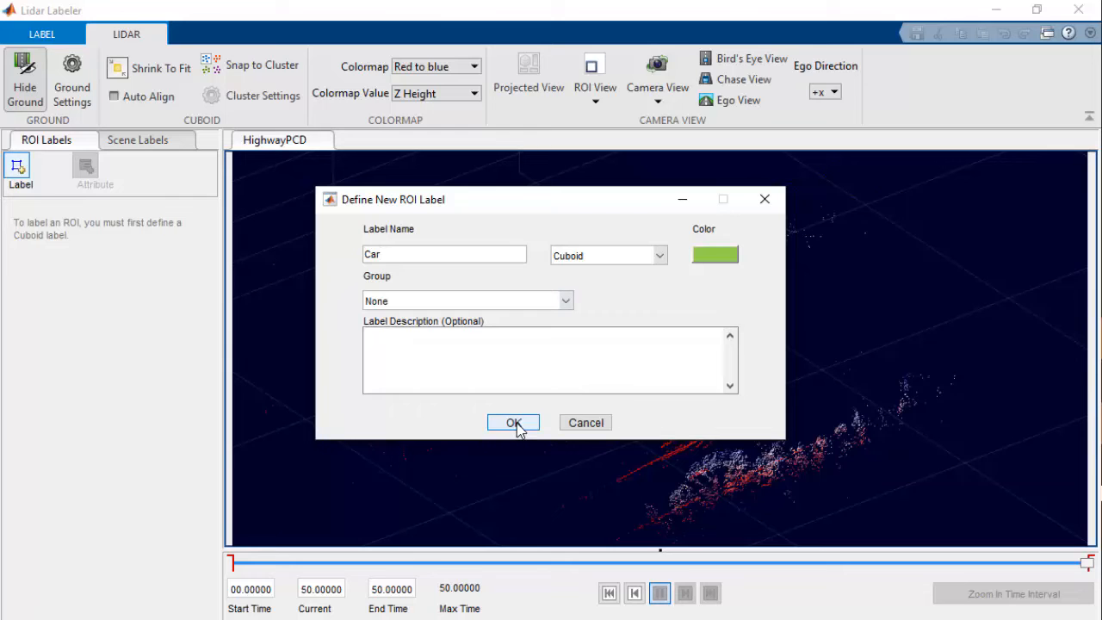
click(513, 423)
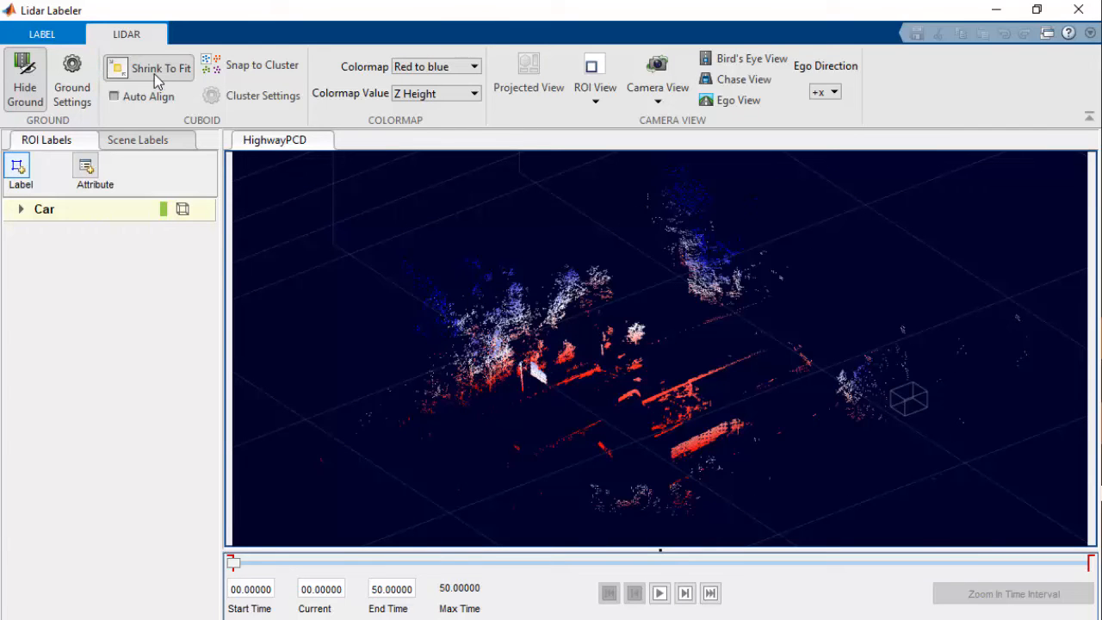
mouse_move(265, 306)
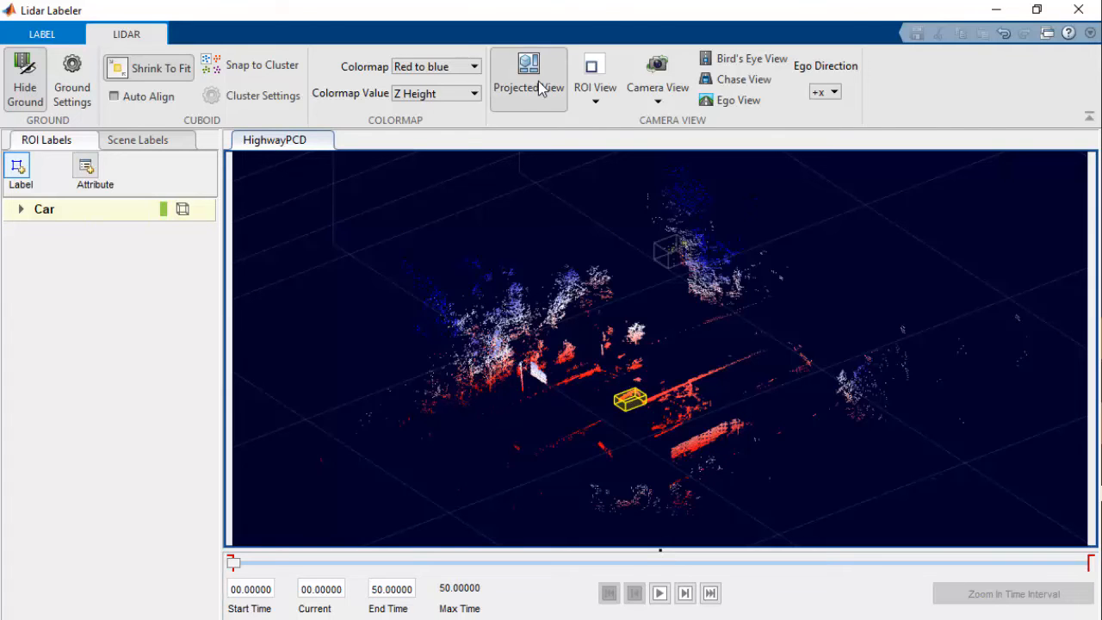
Show the drawn Car cuboid in the projected top, side and front views.
click(527, 77)
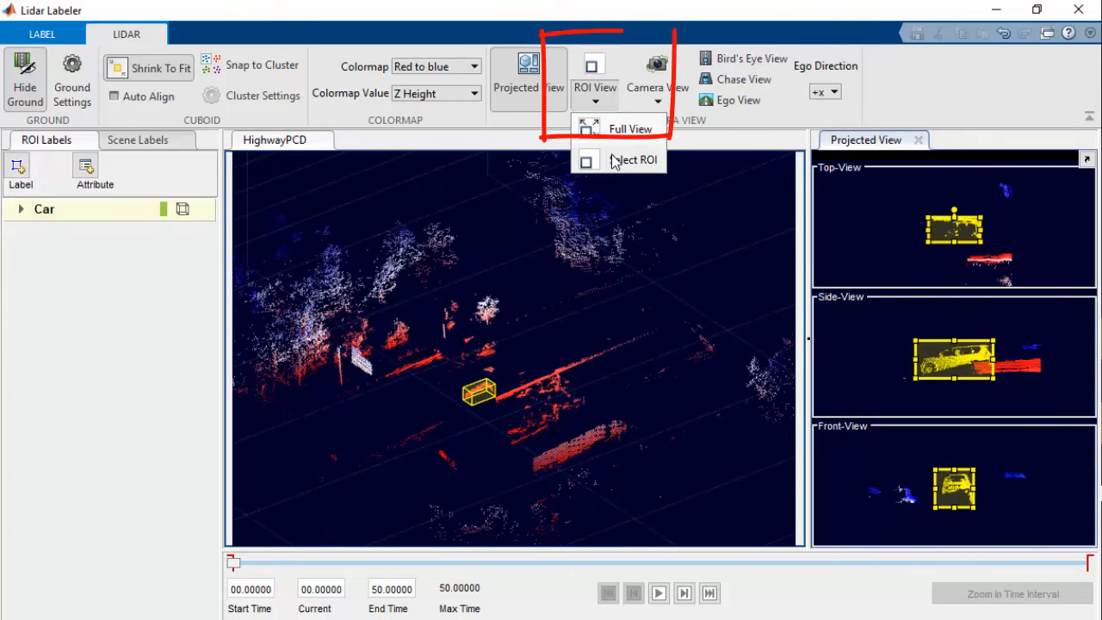
click(634, 158)
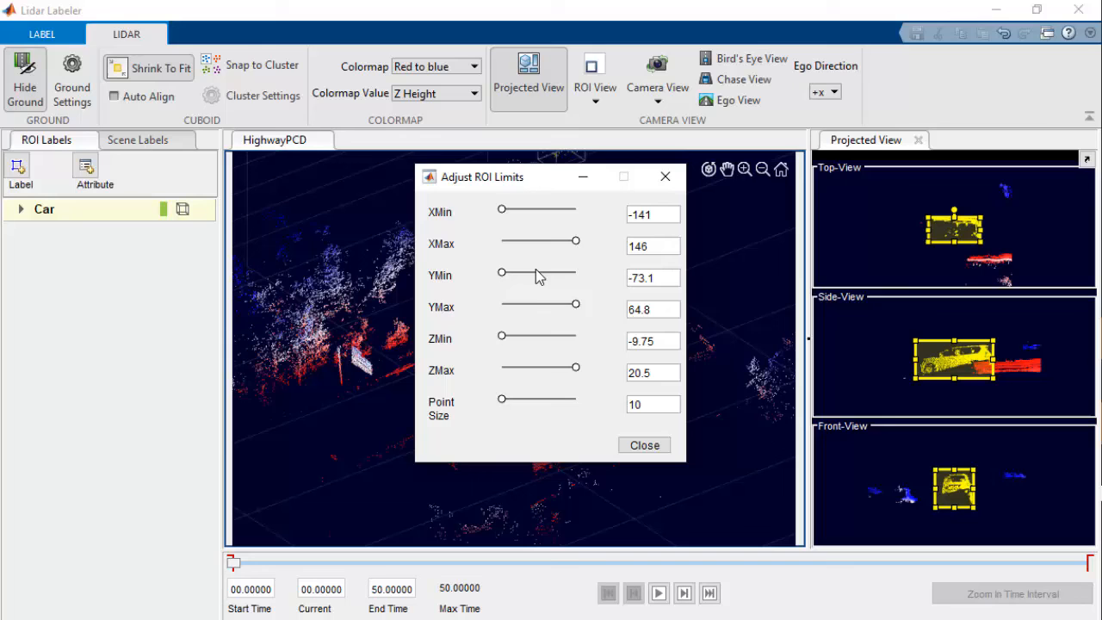
mouse_move(577, 255)
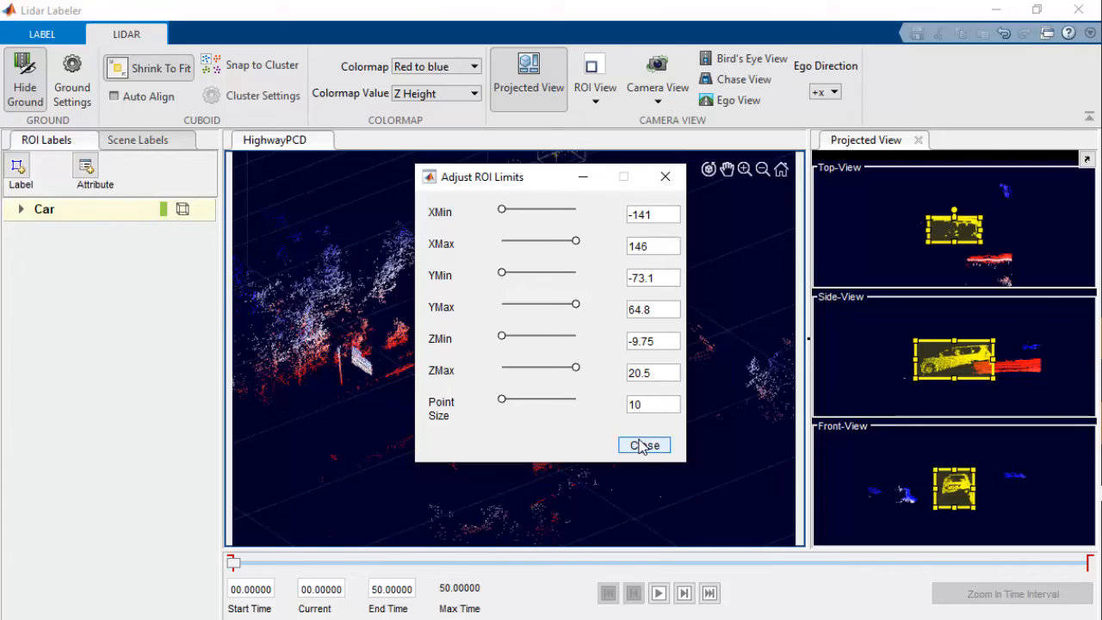
click(644, 444)
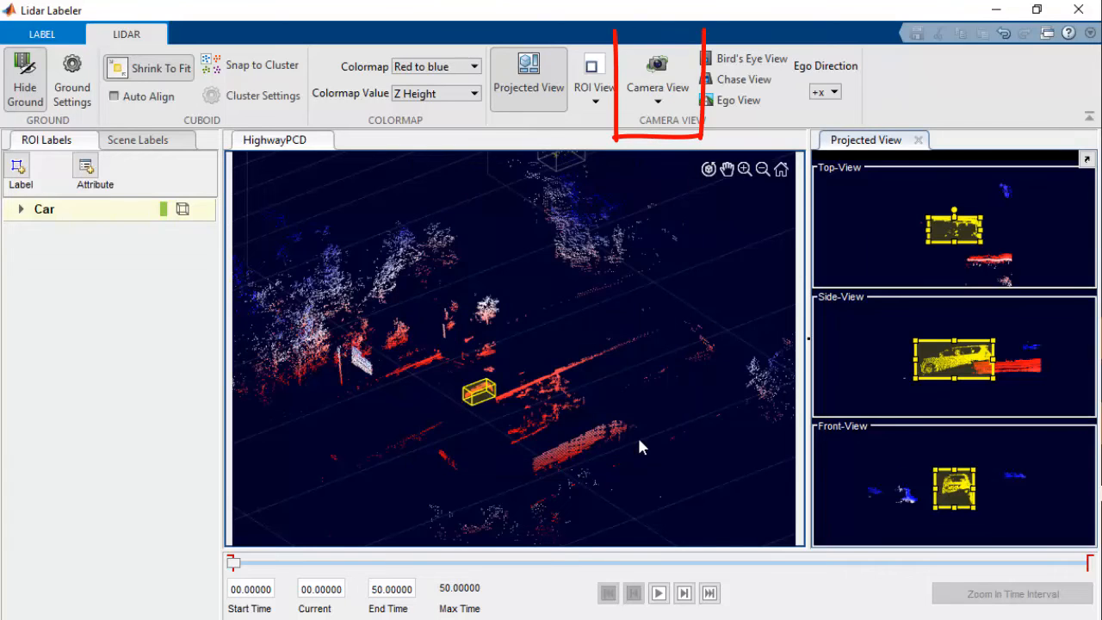
click(657, 100)
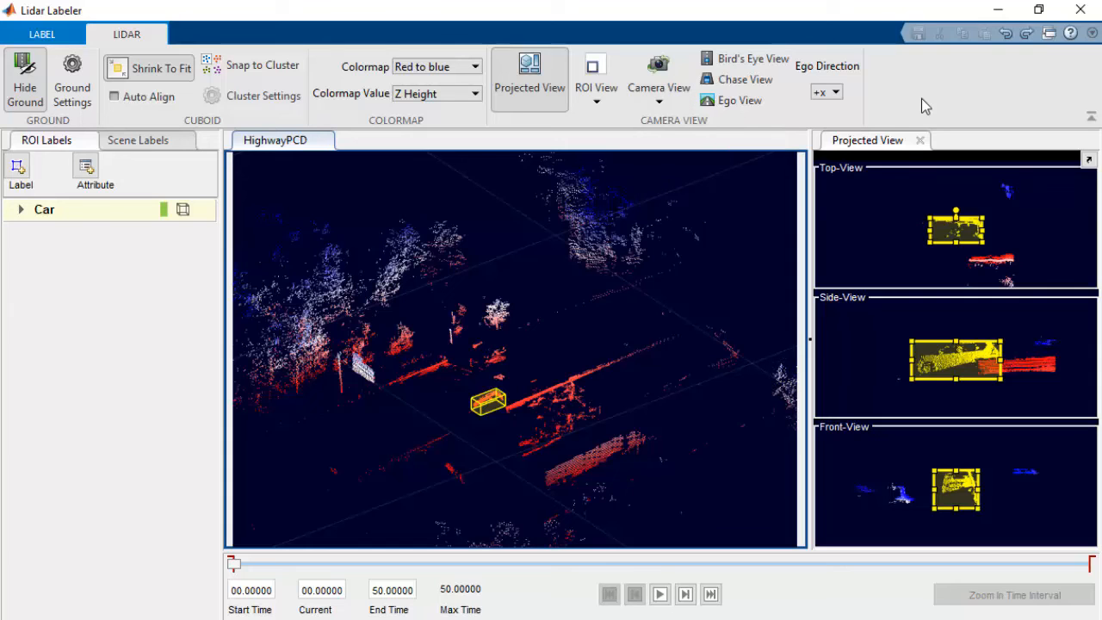
mouse_move(162, 303)
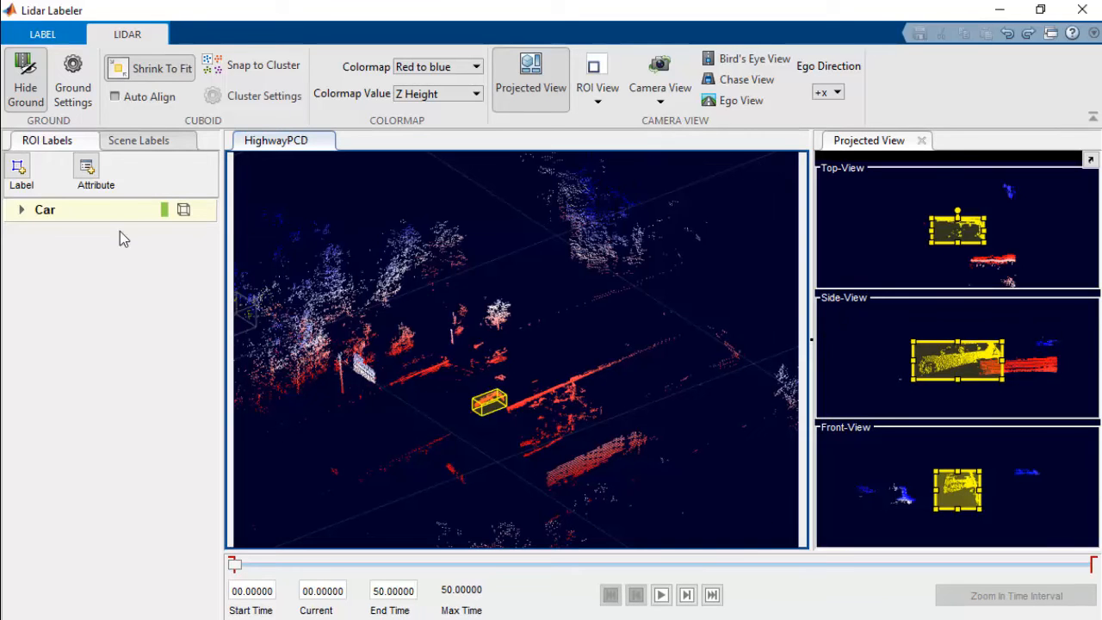
Choose Point Cloud Temporal Interpolator as the automation algorithm on the LABEL tab.
click(41, 34)
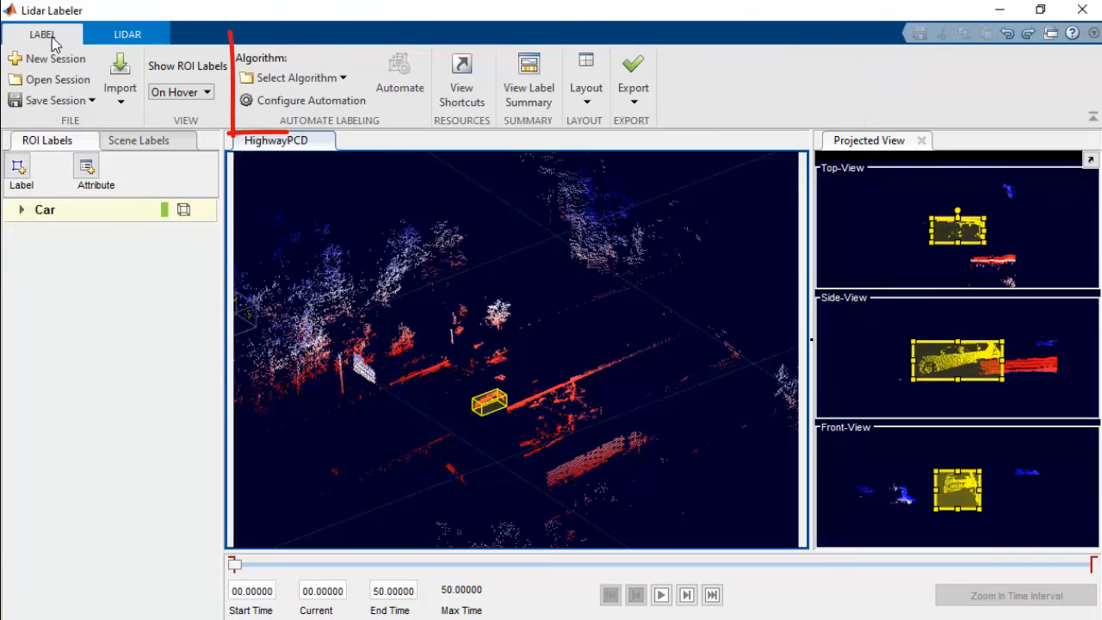
click(294, 77)
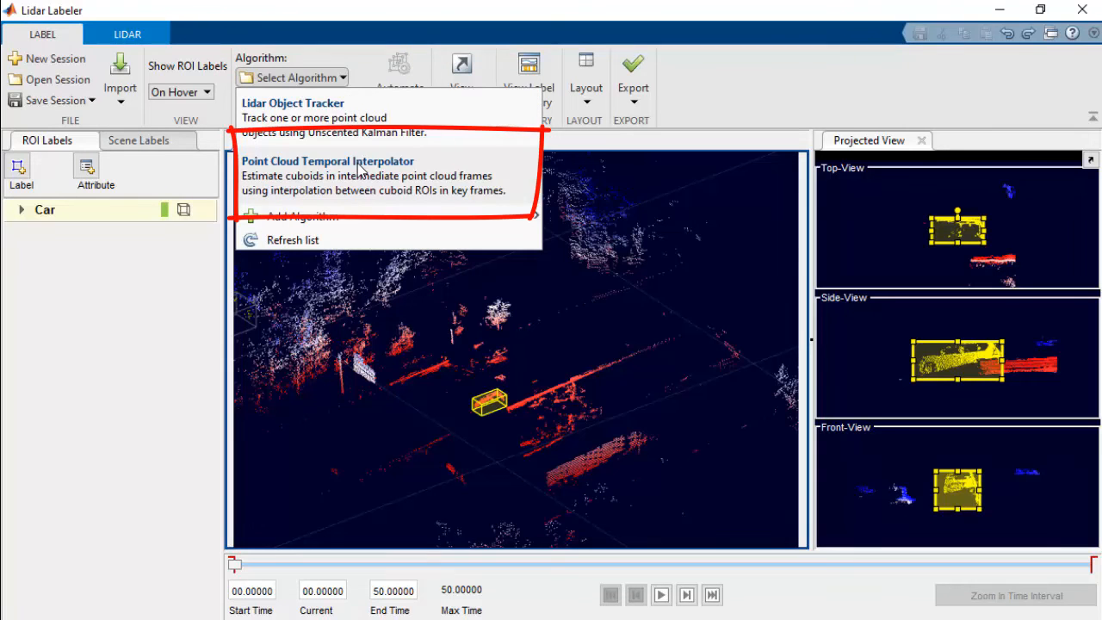
click(327, 162)
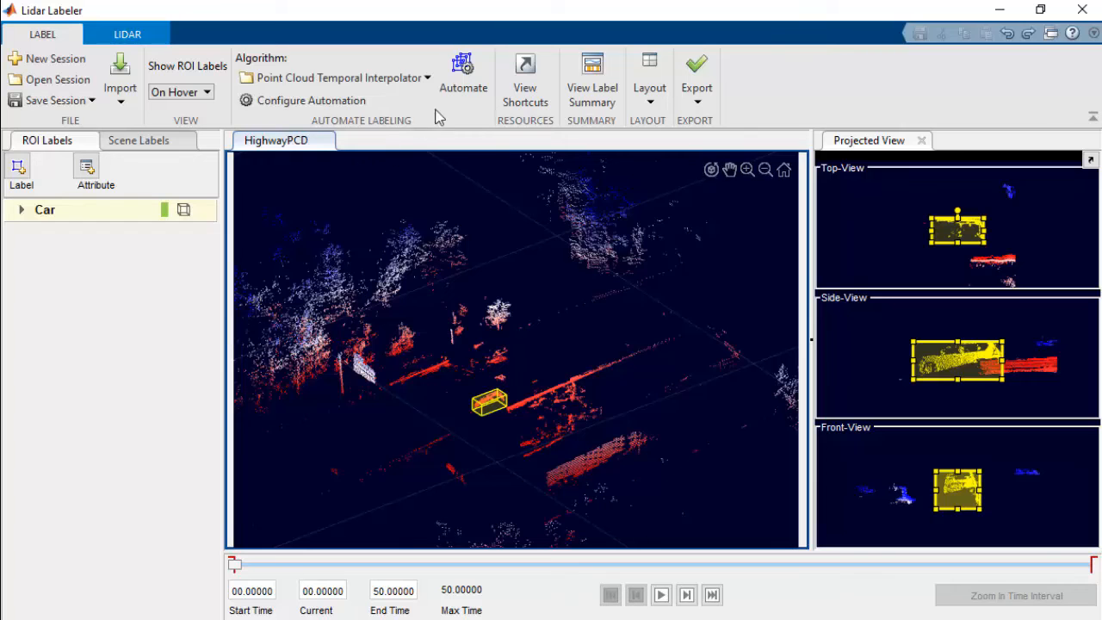
mouse_move(463, 72)
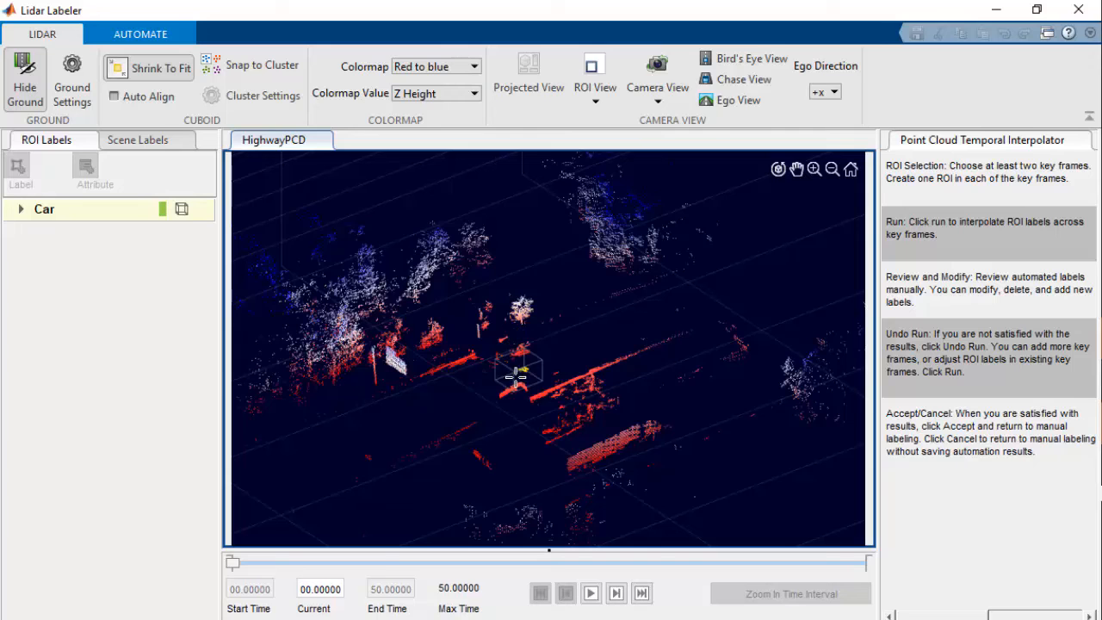
Move the time slider to the frame near 49.71 s holding the second Car cuboid.
drag(232, 561, 462, 562)
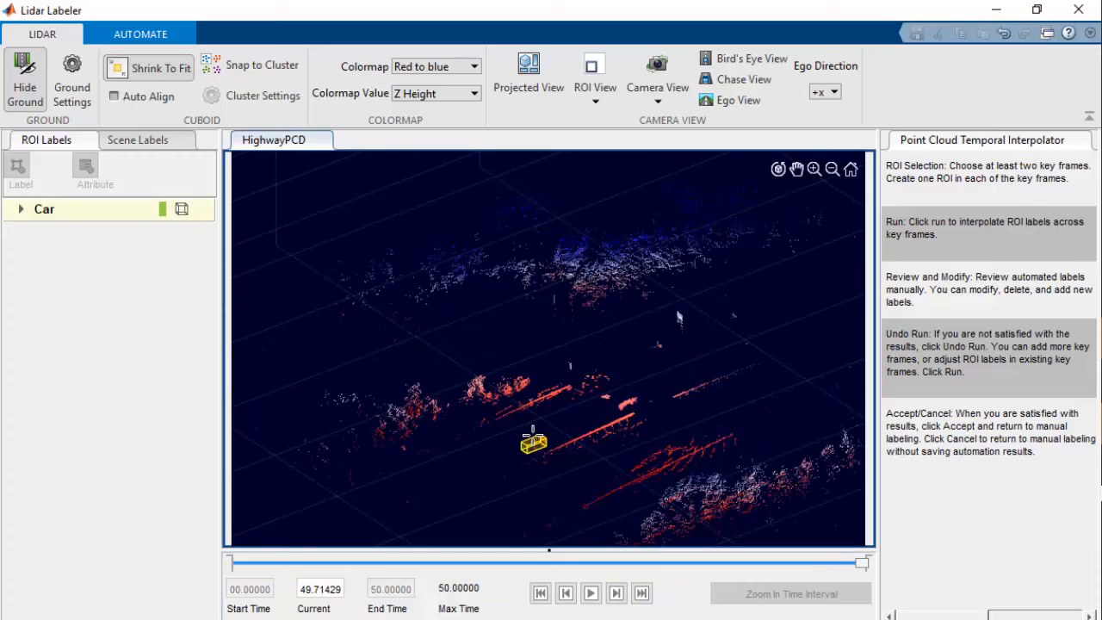
Run the interpolation across frames, review the interpolated Car cuboids over the timeline and accept them.
click(141, 35)
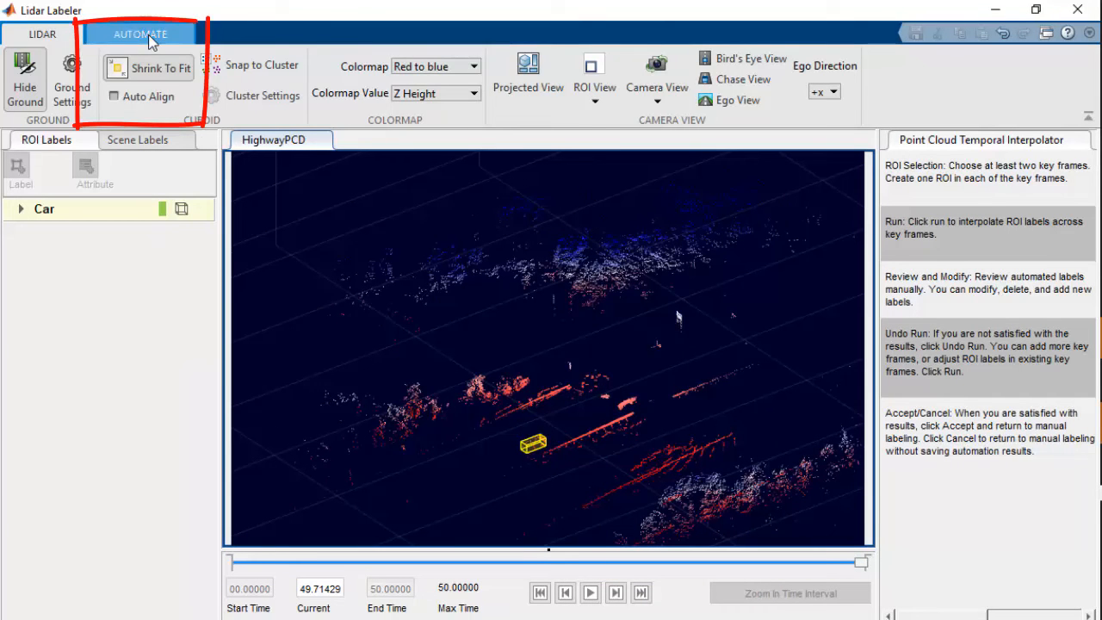
click(142, 34)
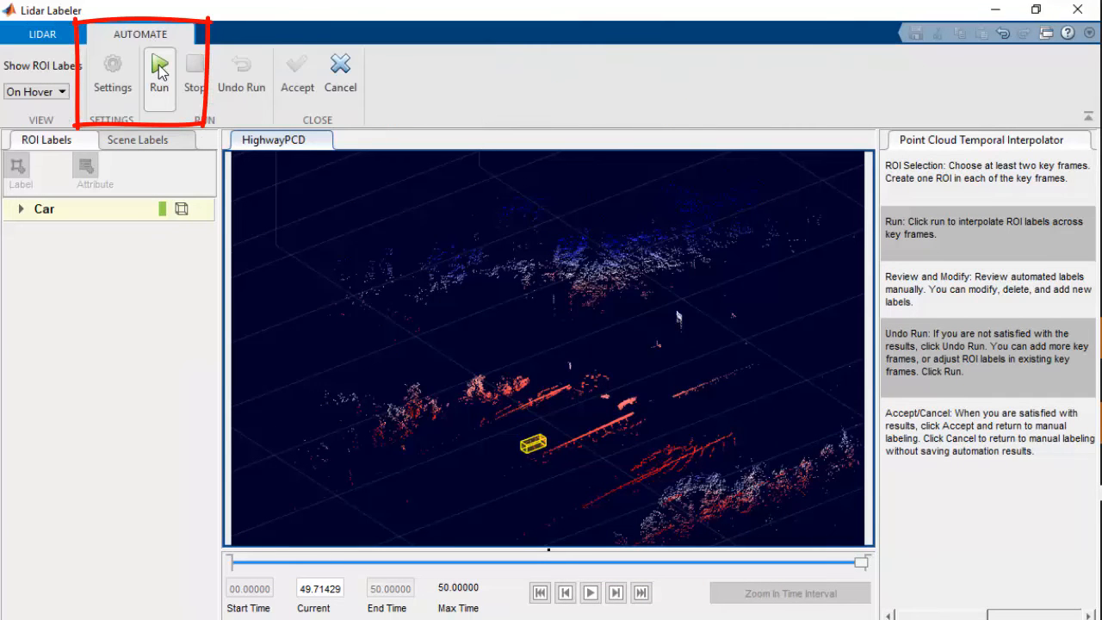
click(158, 73)
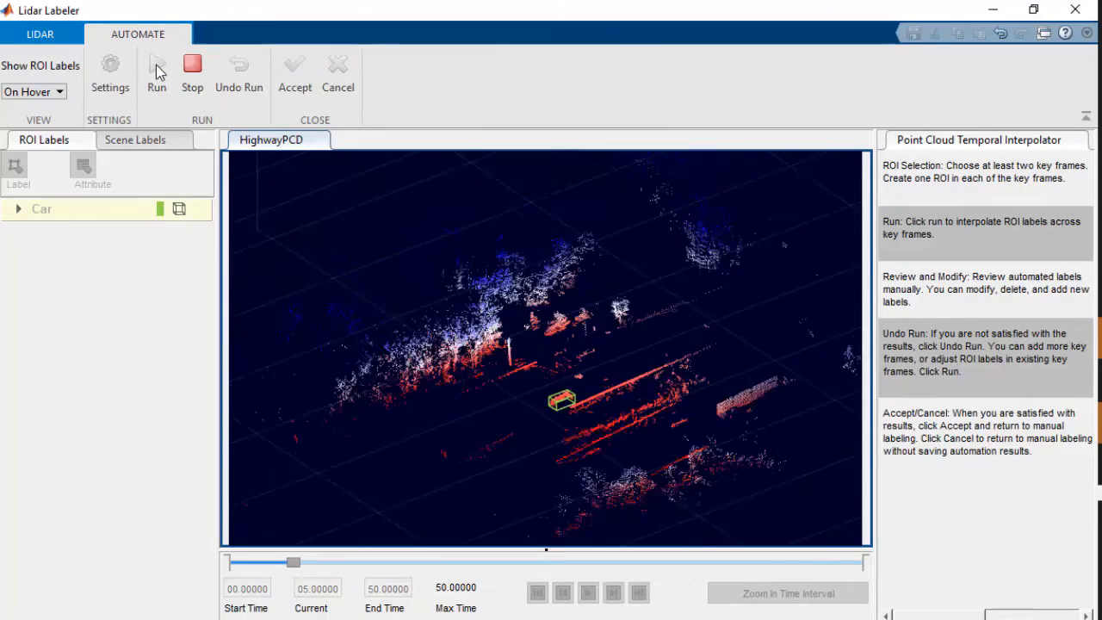
drag(295, 561, 533, 561)
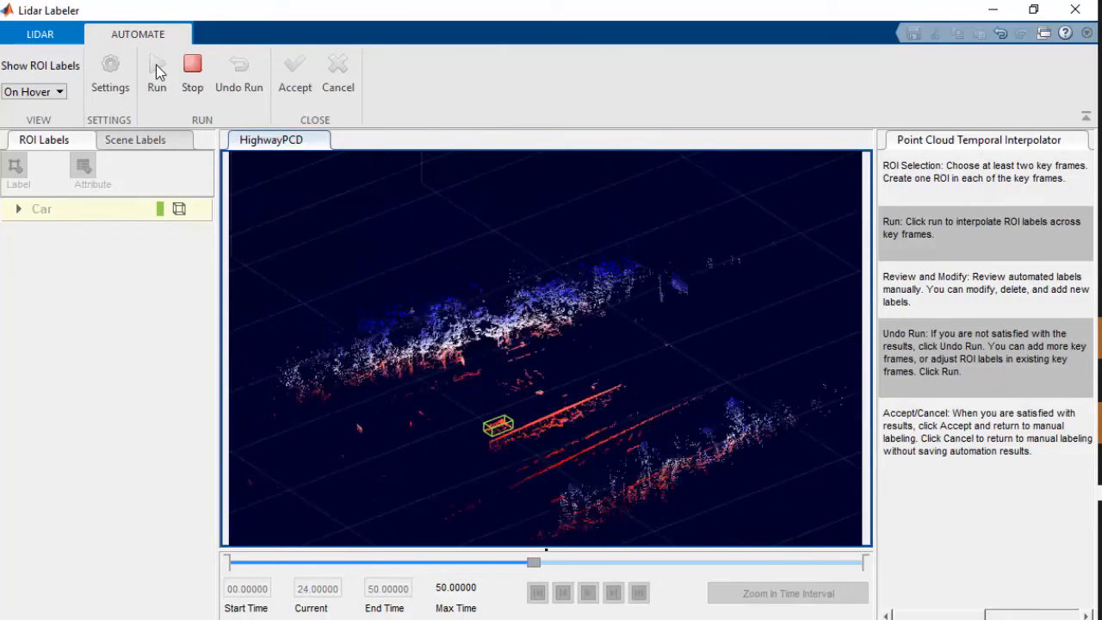
drag(534, 562, 785, 562)
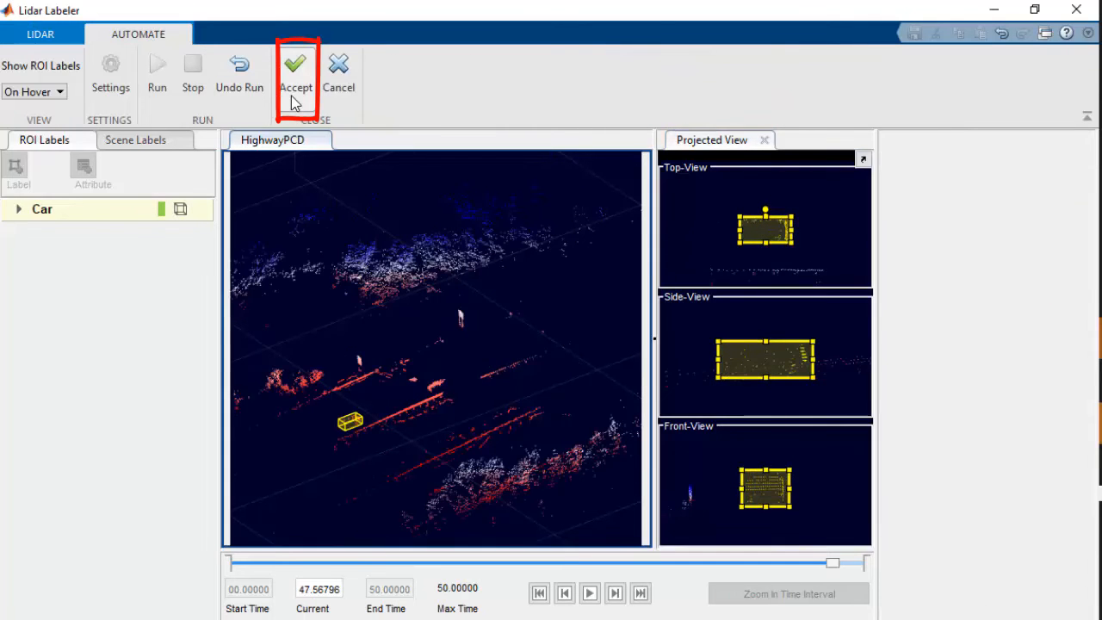
click(296, 73)
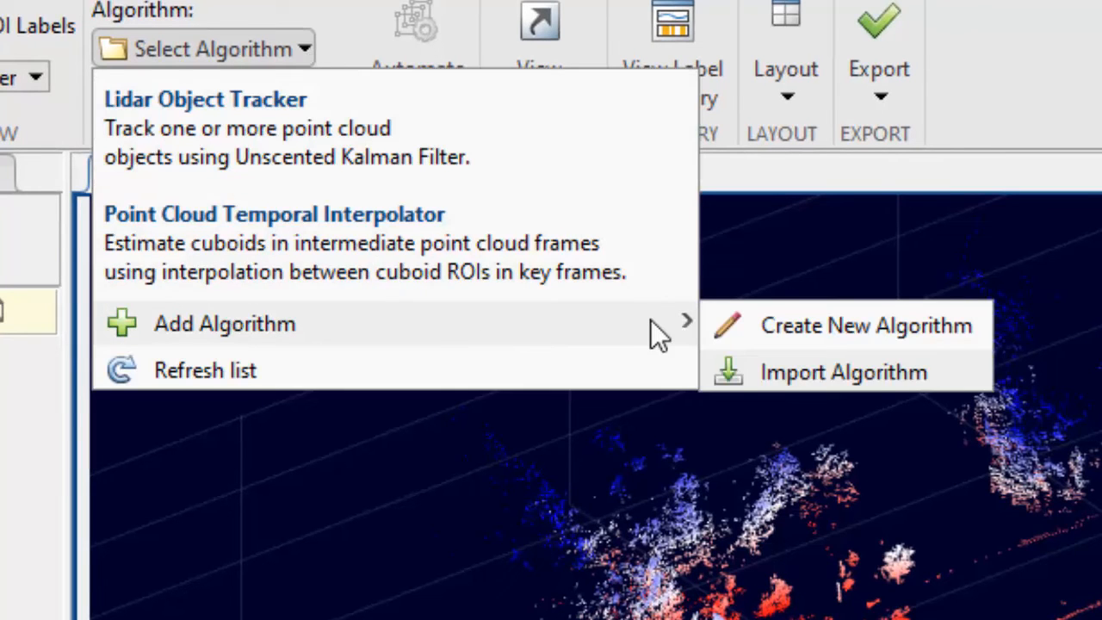
mouse_move(668, 338)
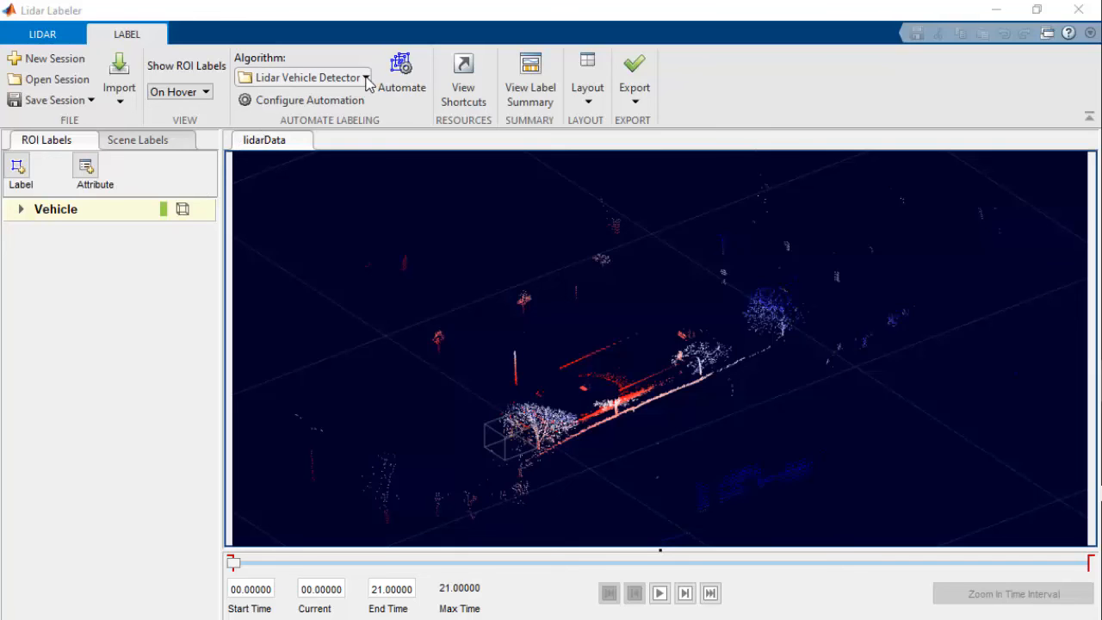
Run the Lidar Vehicle Detector automation across all frames of the lidarData sequence.
click(365, 77)
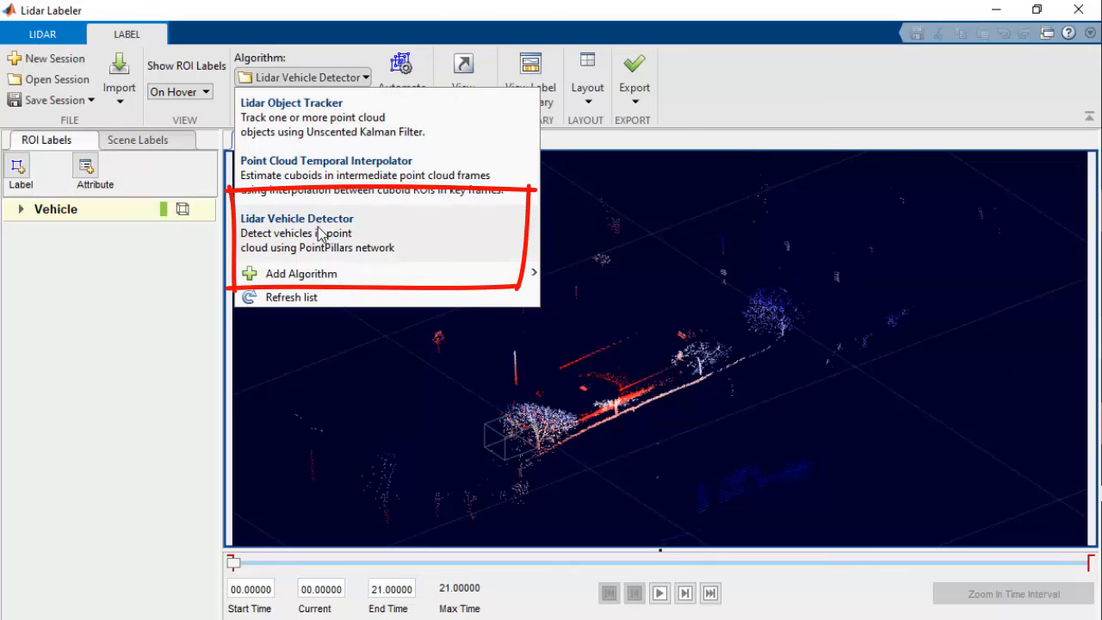
click(296, 232)
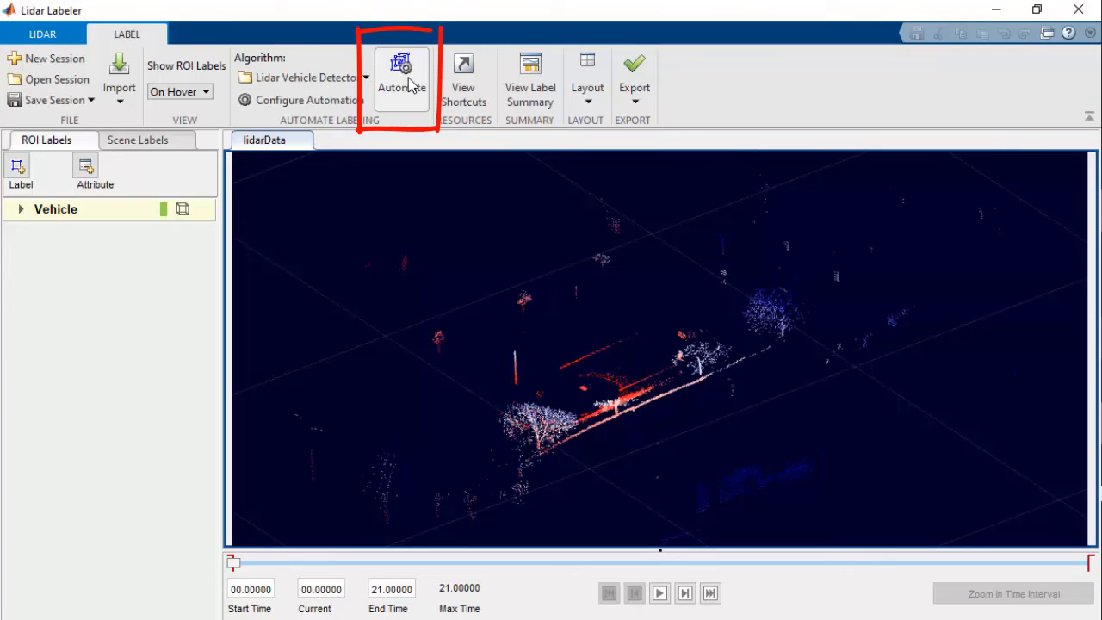
click(402, 78)
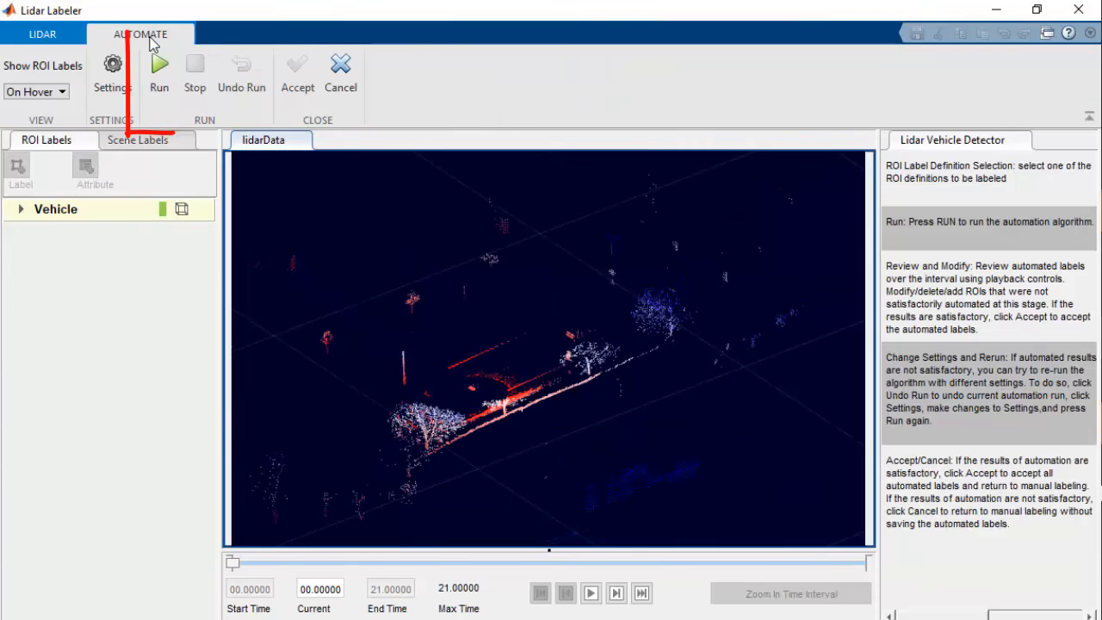
click(159, 65)
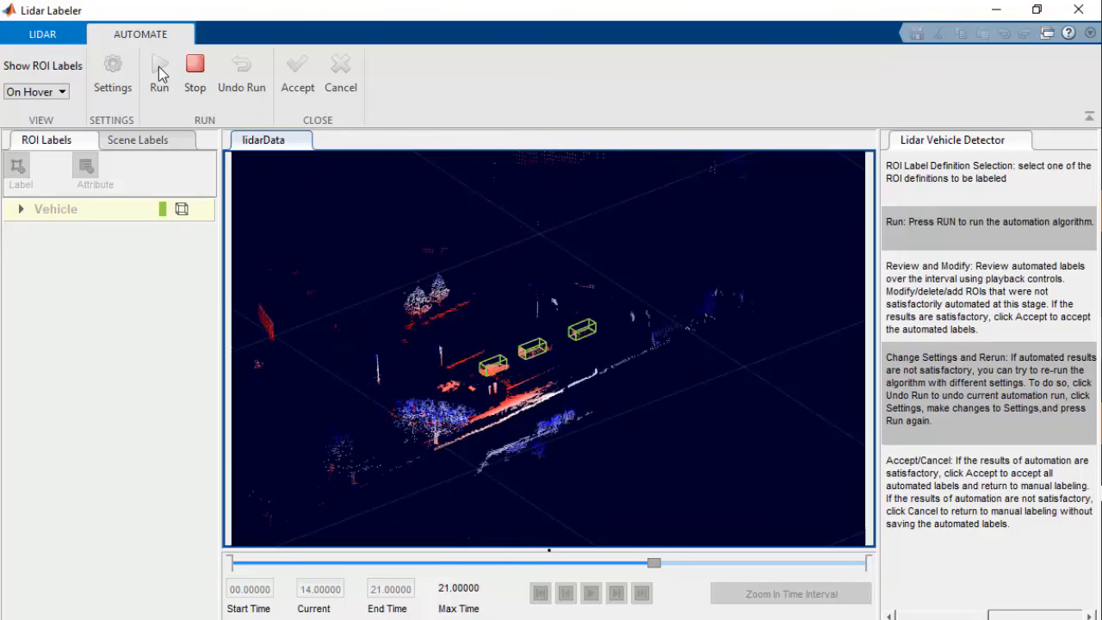
Review the detections in the point cloud and accept the Vehicle cuboids.
drag(654, 561, 775, 562)
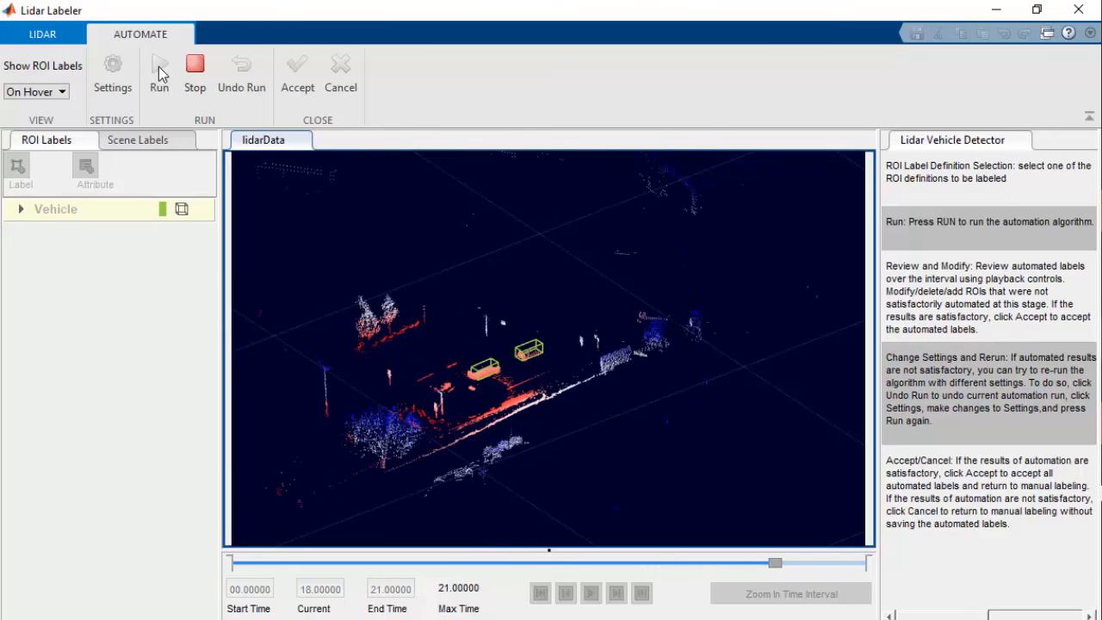
click(565, 593)
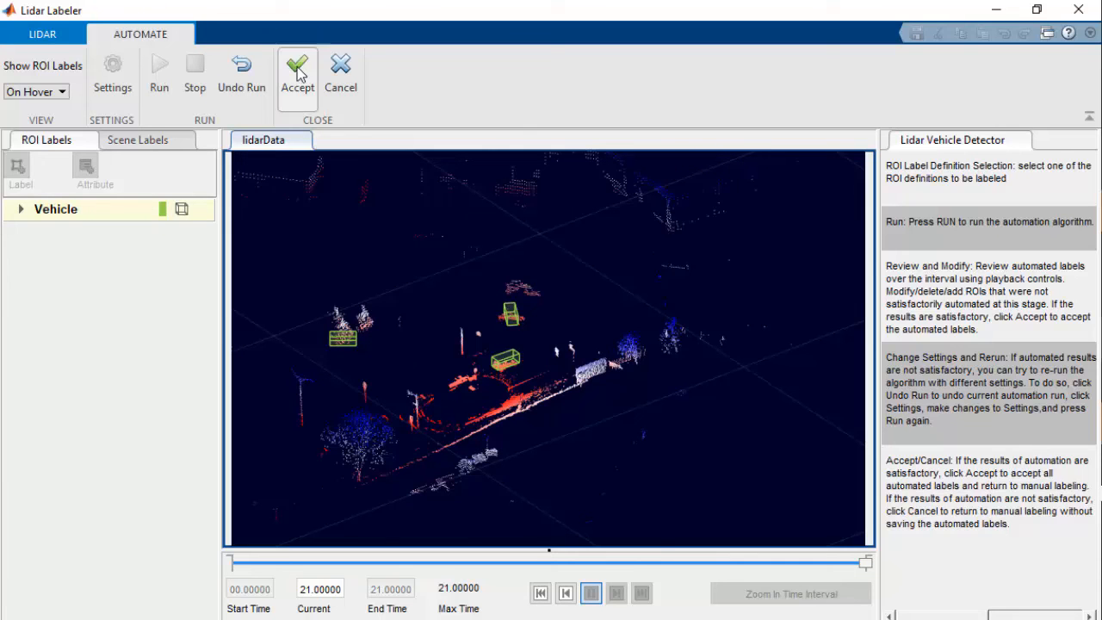
click(296, 72)
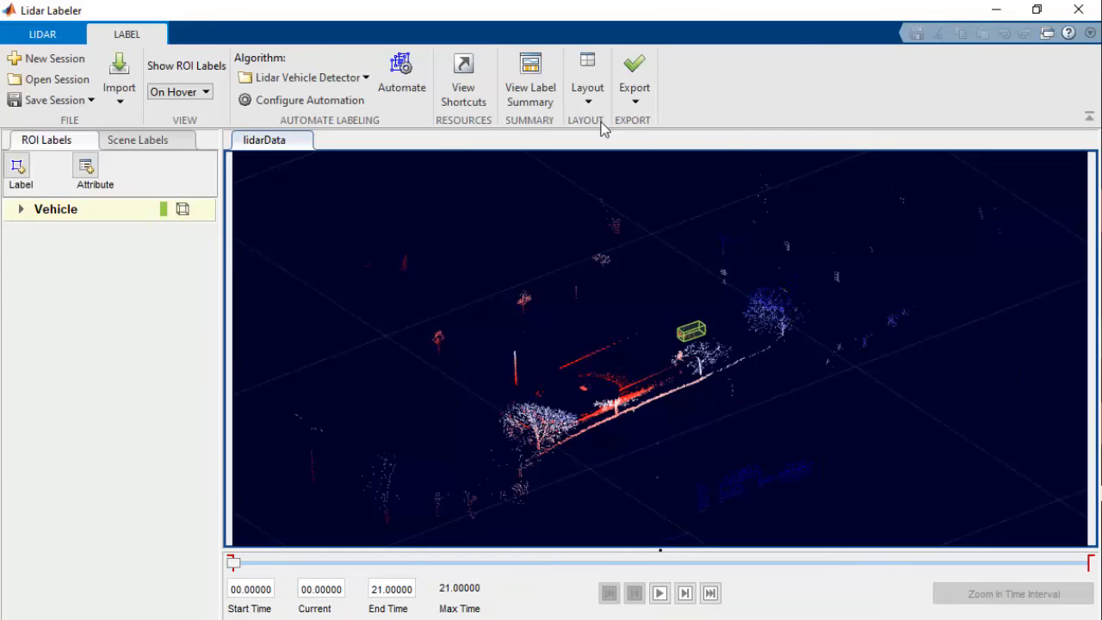
Export the labels to the MATLAB workspace as the variable gTruth.
click(634, 82)
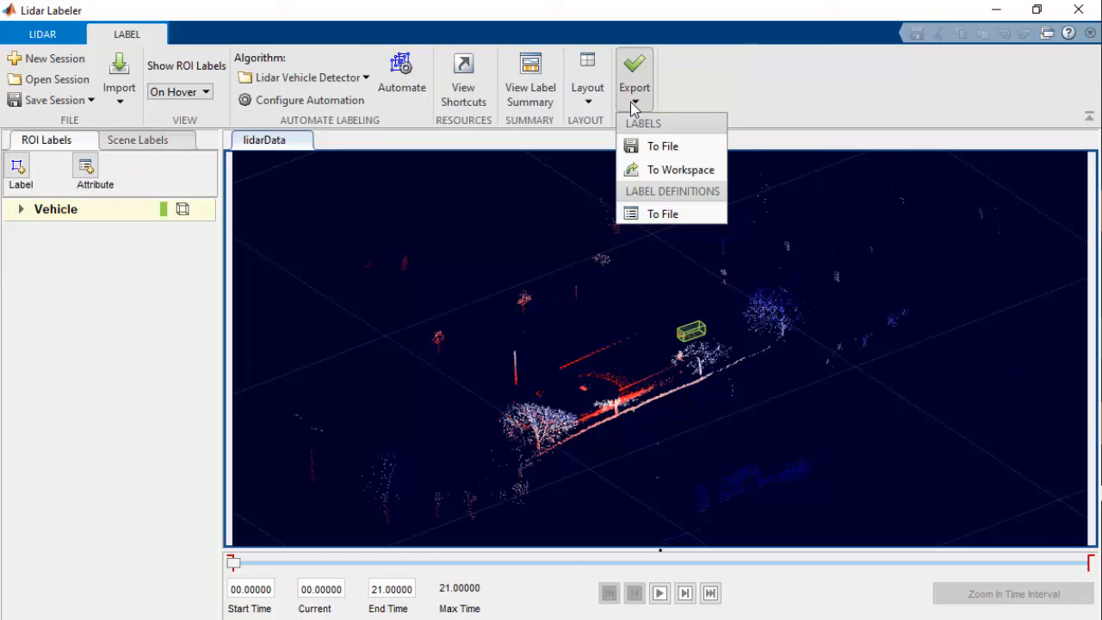
mouse_move(680, 170)
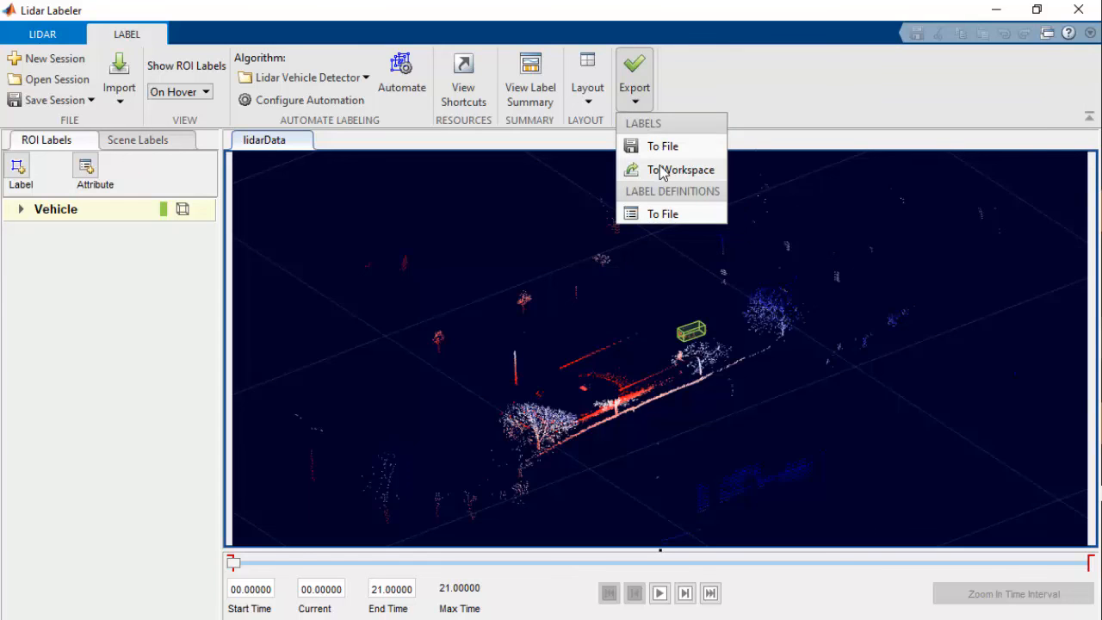
click(679, 170)
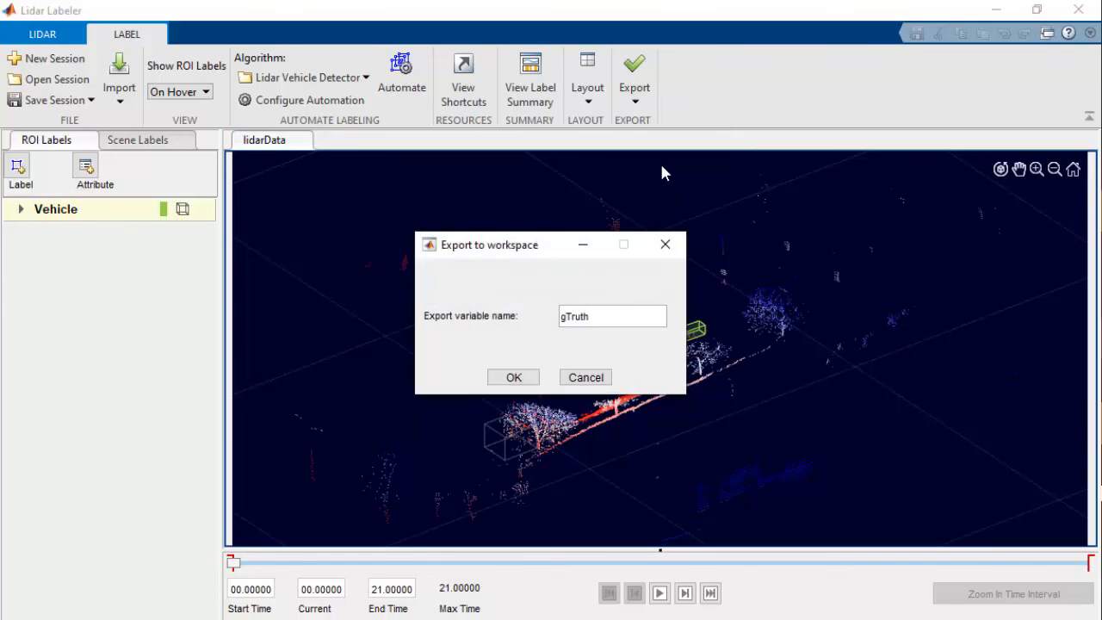
click(513, 377)
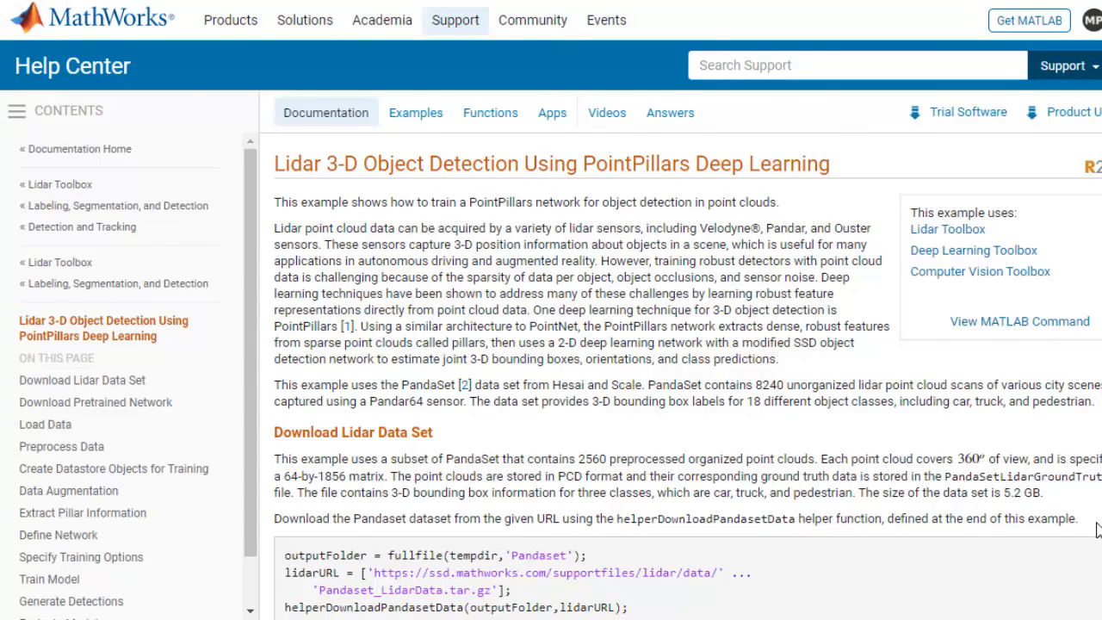
Scroll the PointPillars example page down to the Preprocess Data section.
scroll(down, 3)
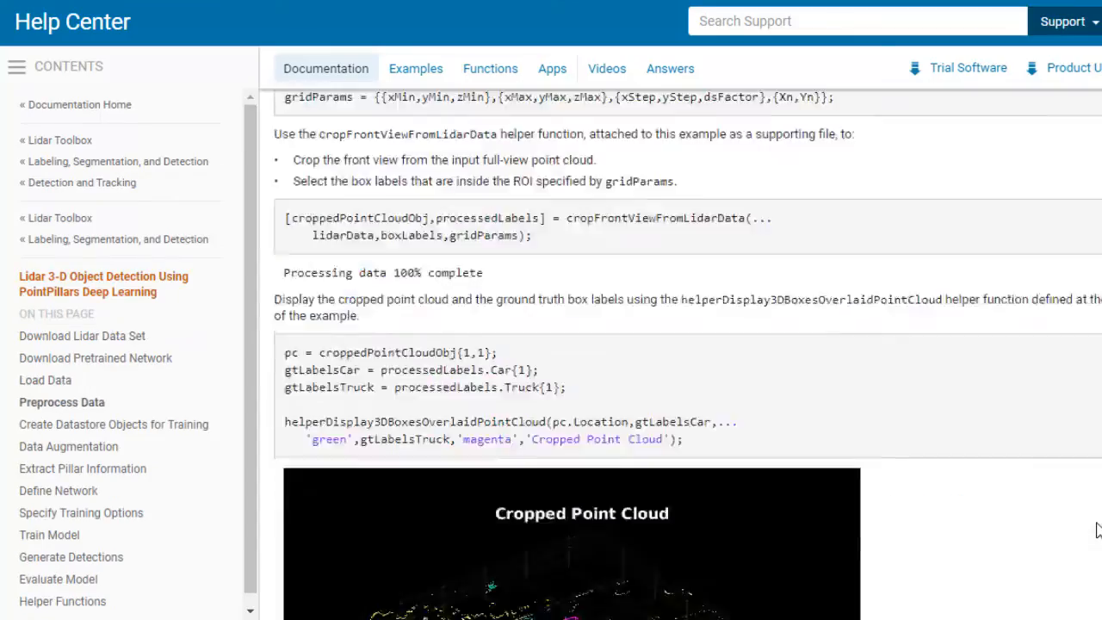